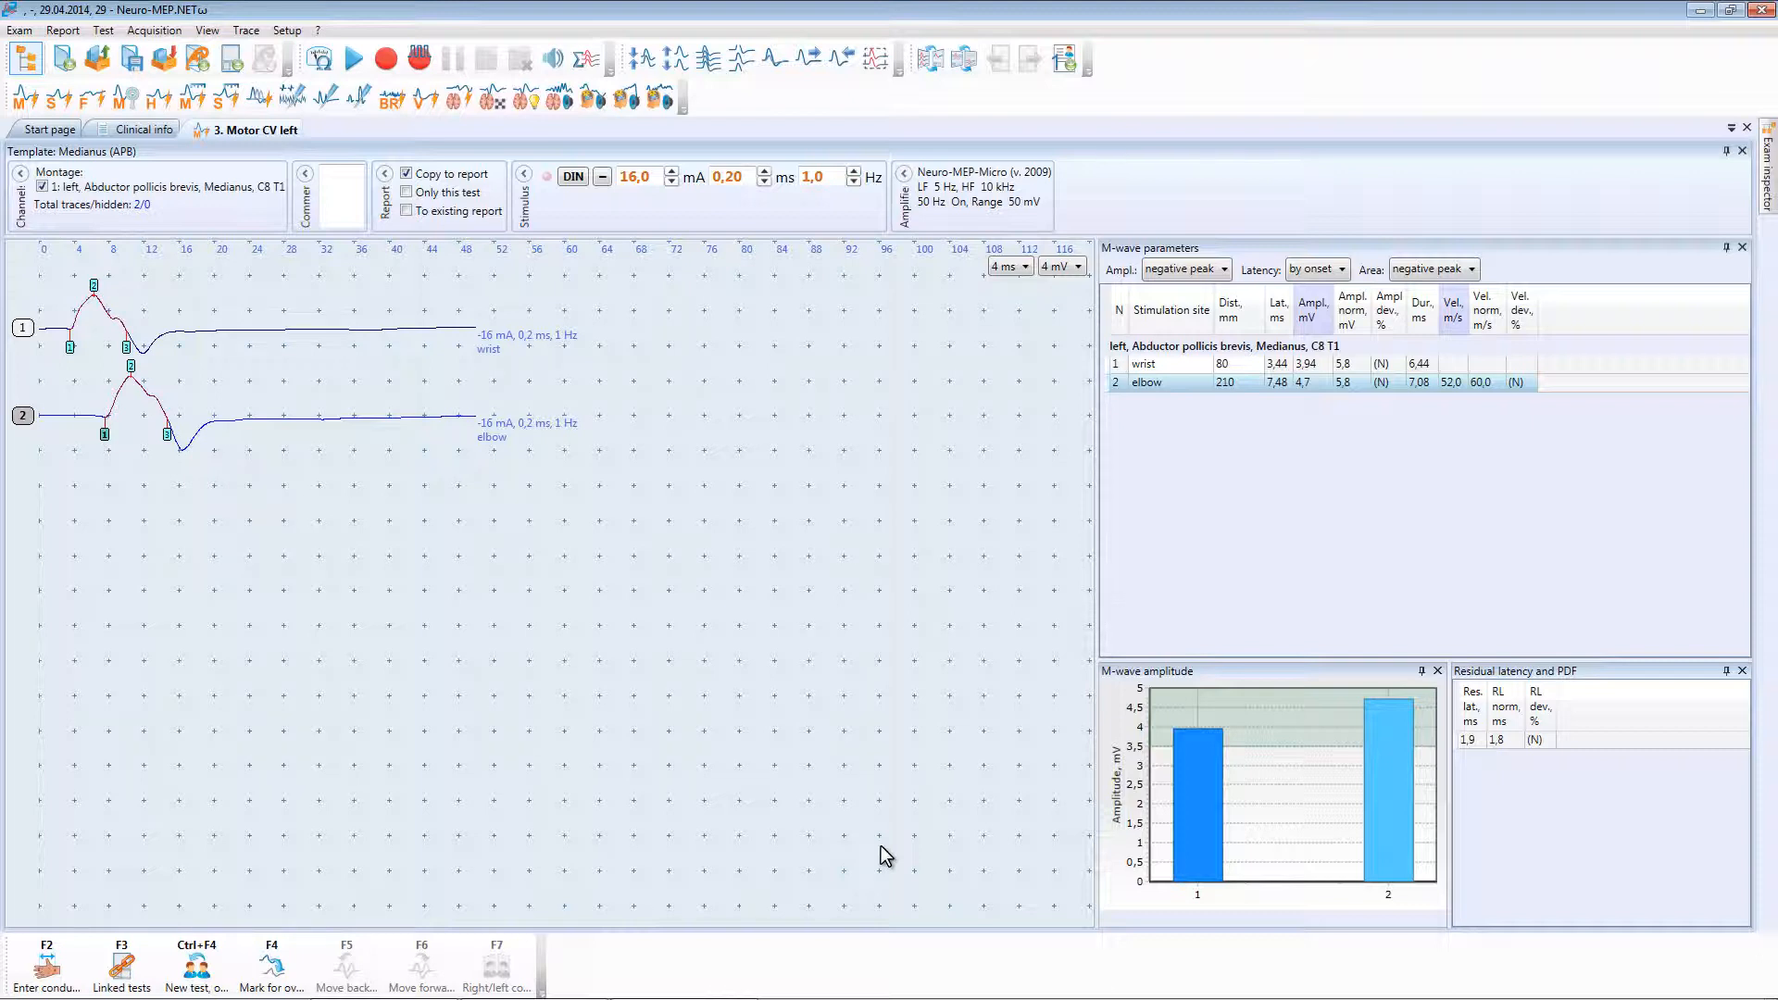
mouse_move(761, 818)
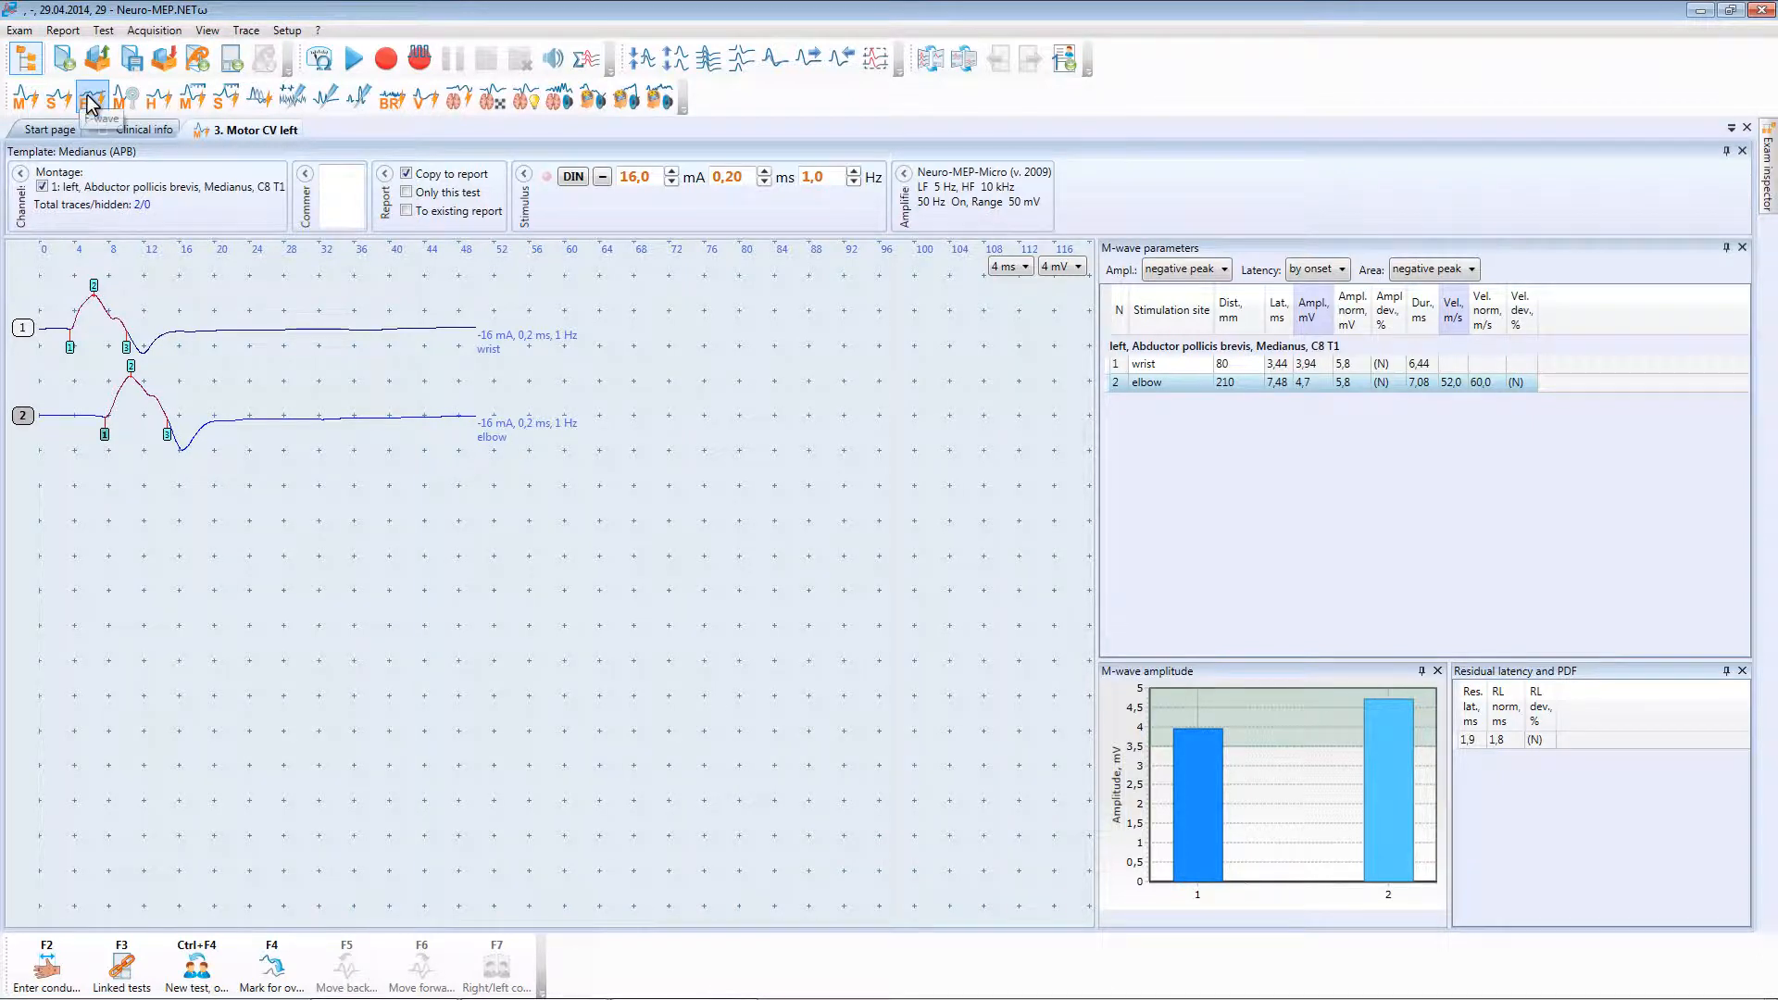
Open the linked F-wave test for the left median nerve study from the linked tests list.
left_click(93, 95)
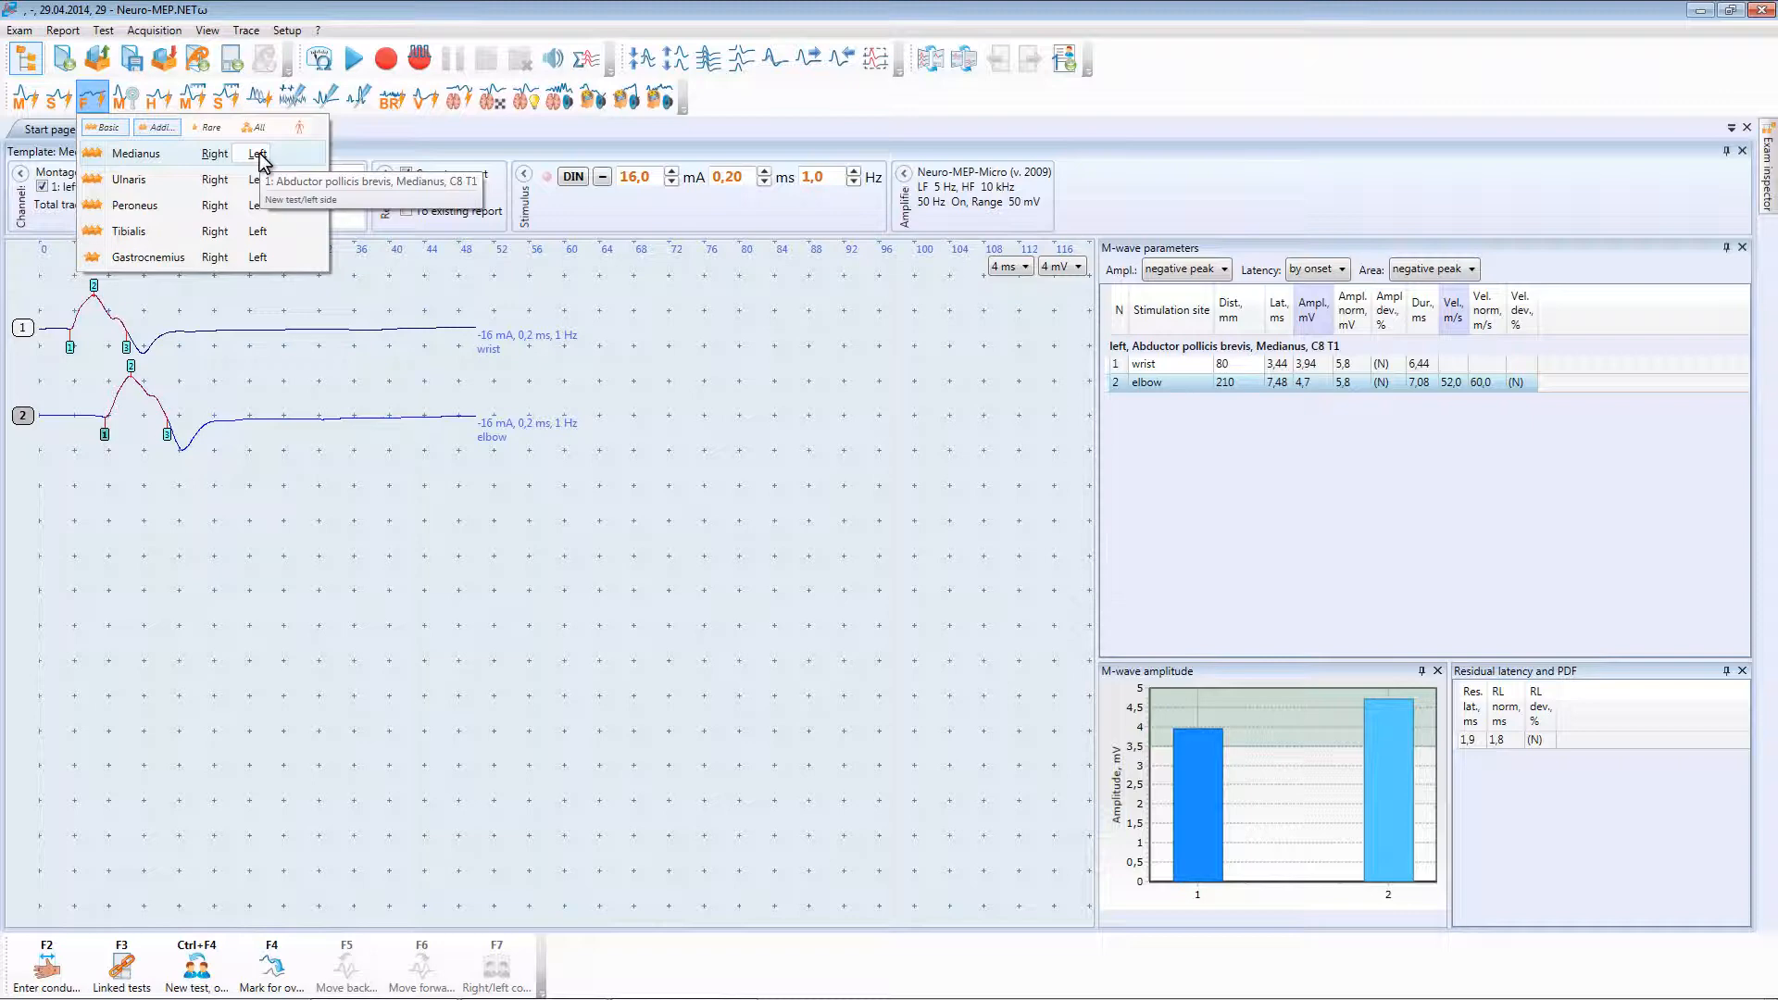
left_click(260, 153)
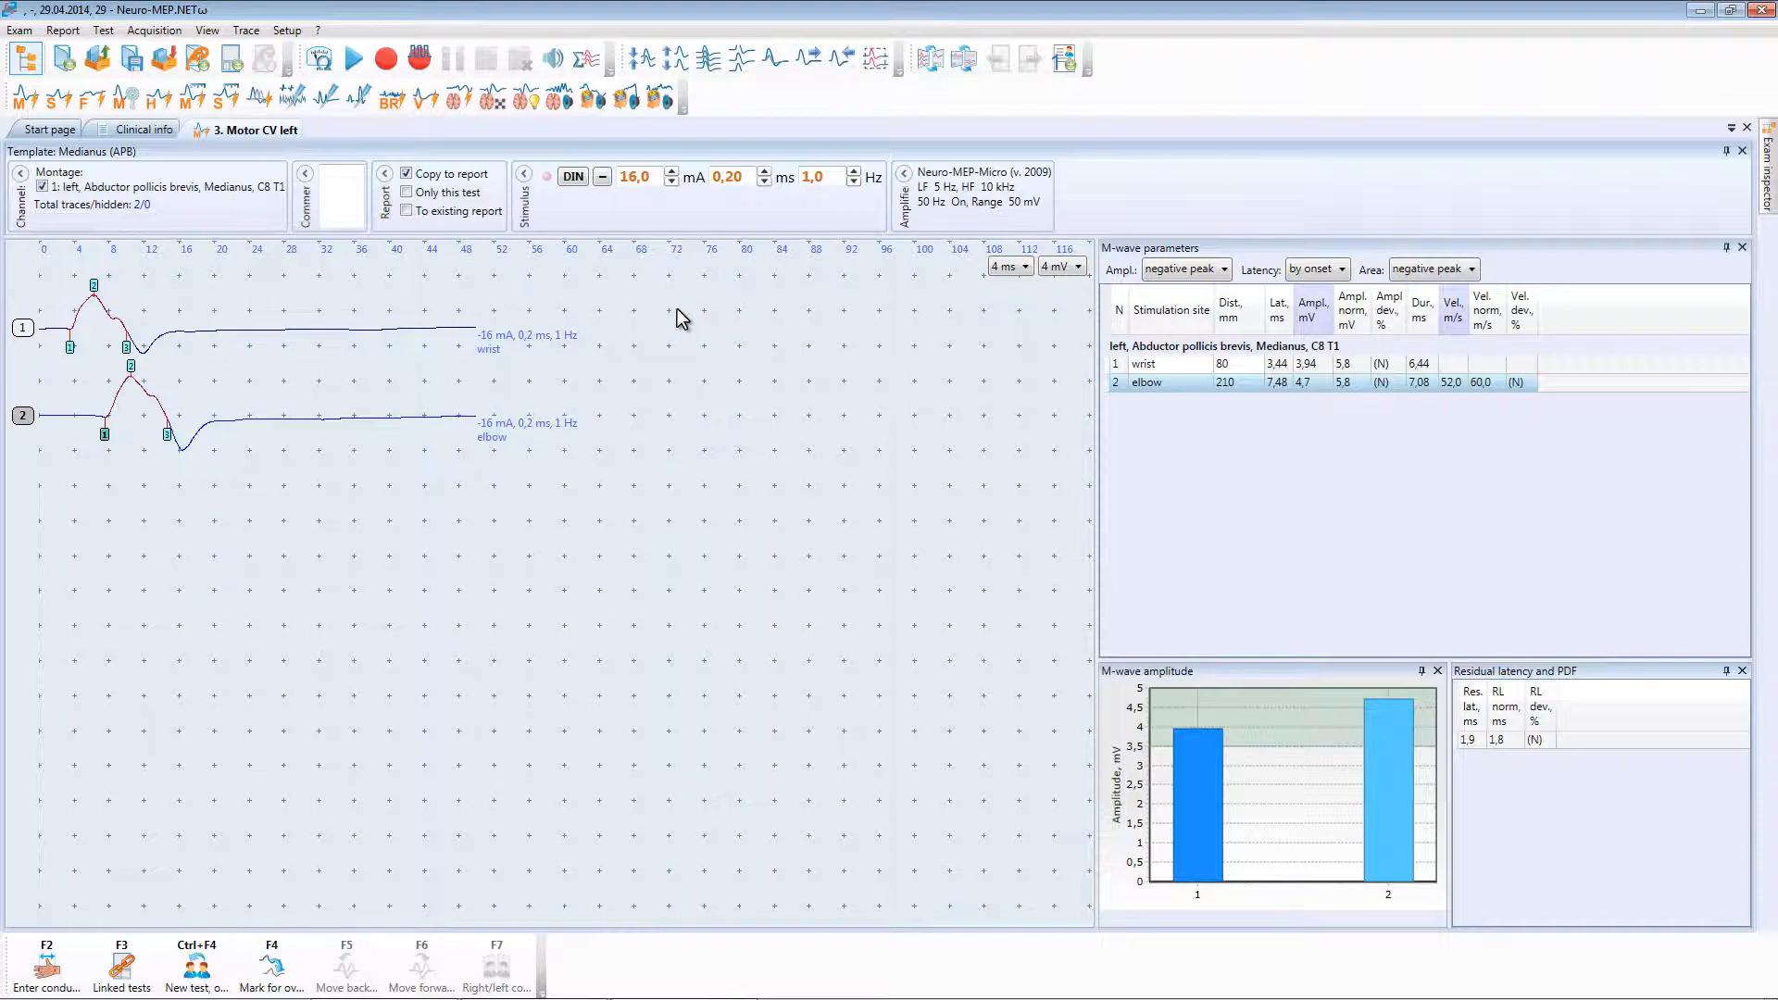
mouse_move(199, 218)
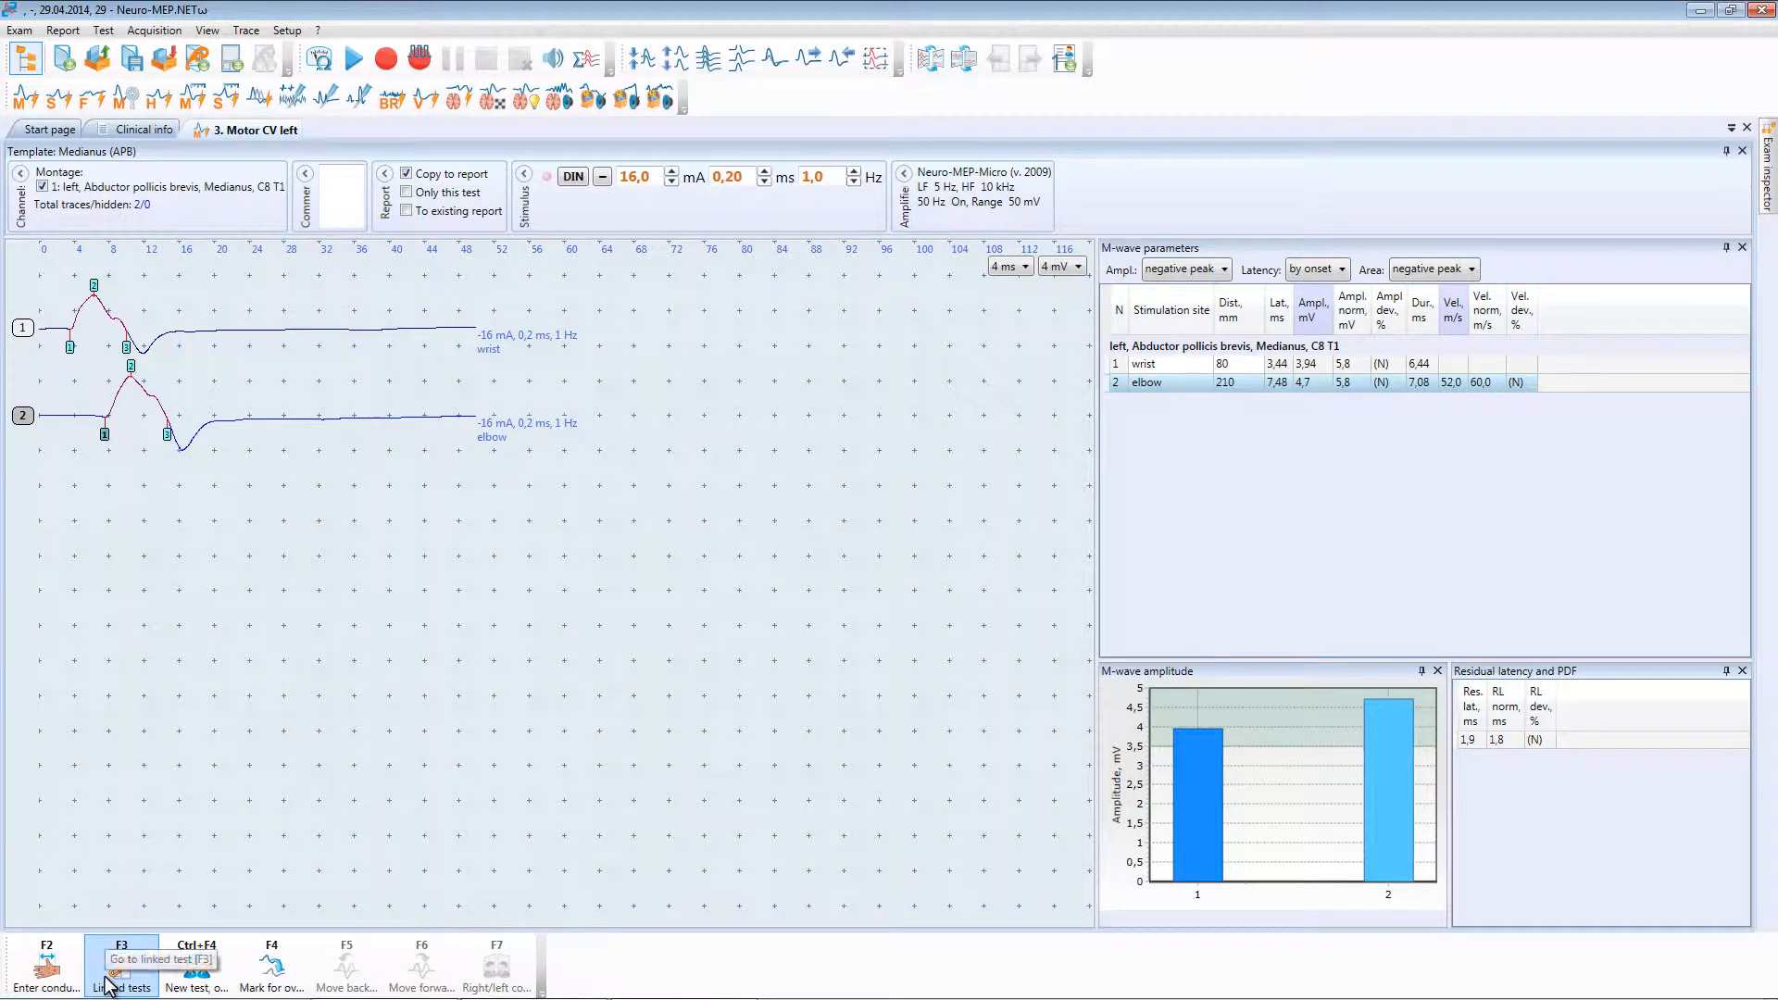
left_click(122, 965)
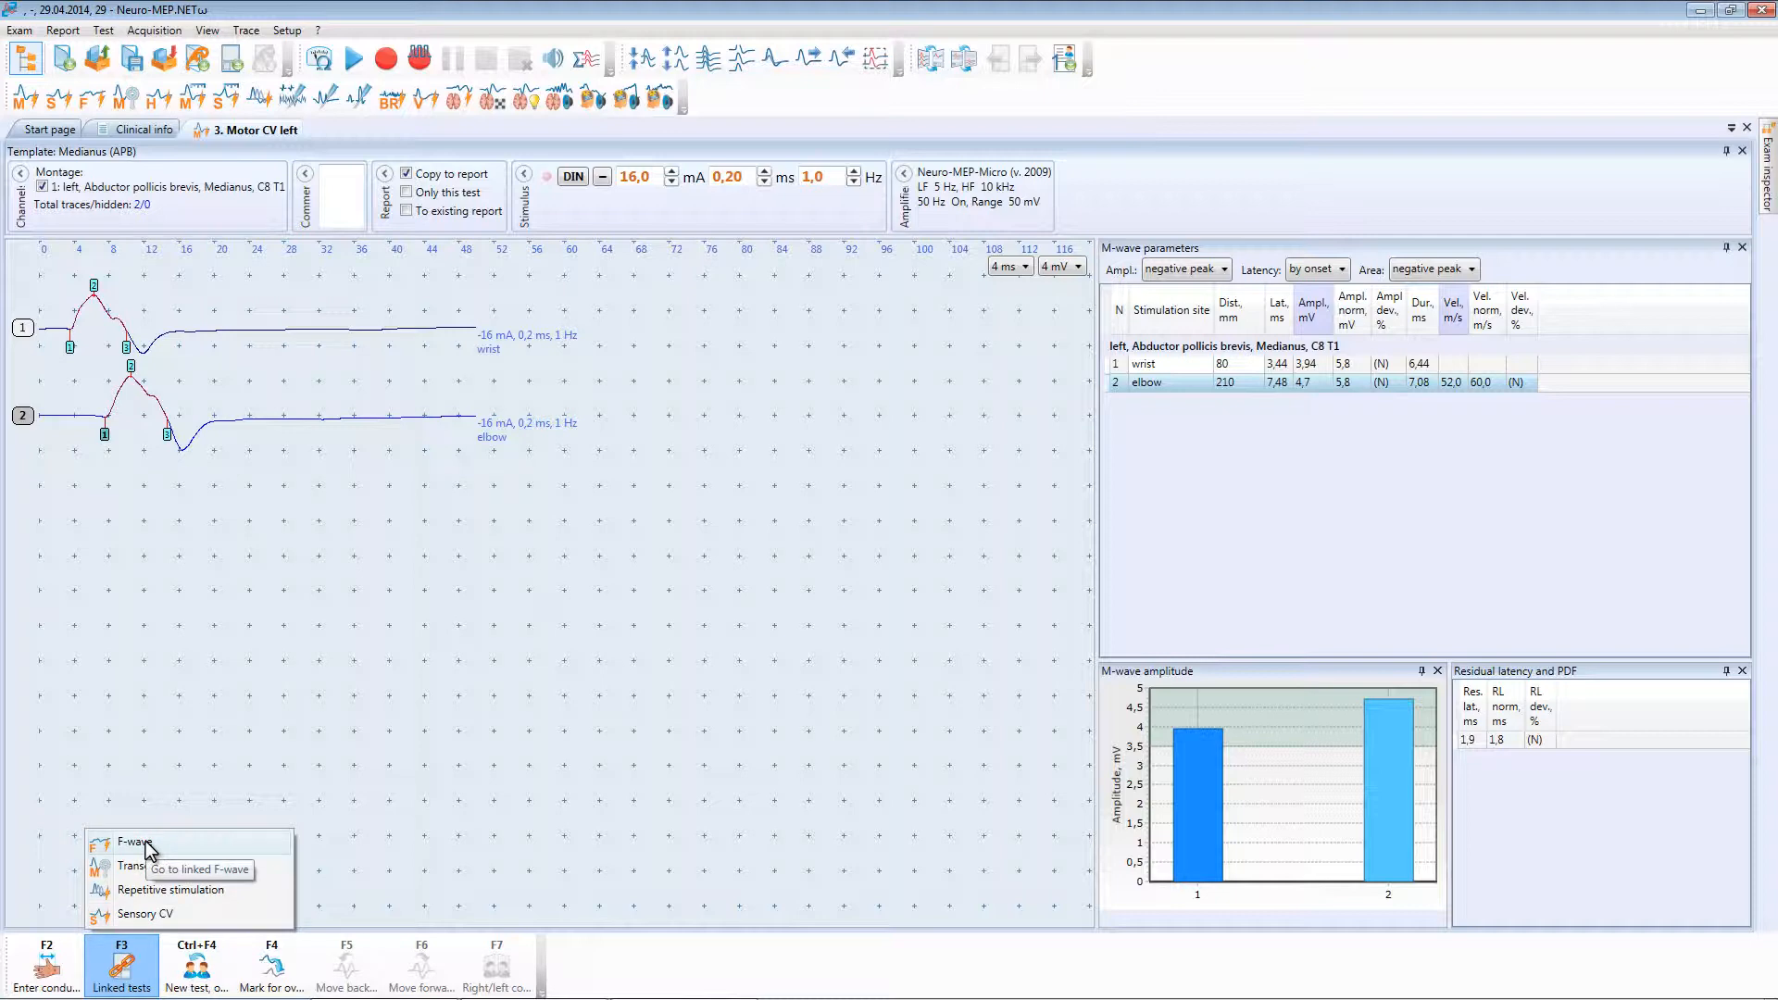
left_click(135, 844)
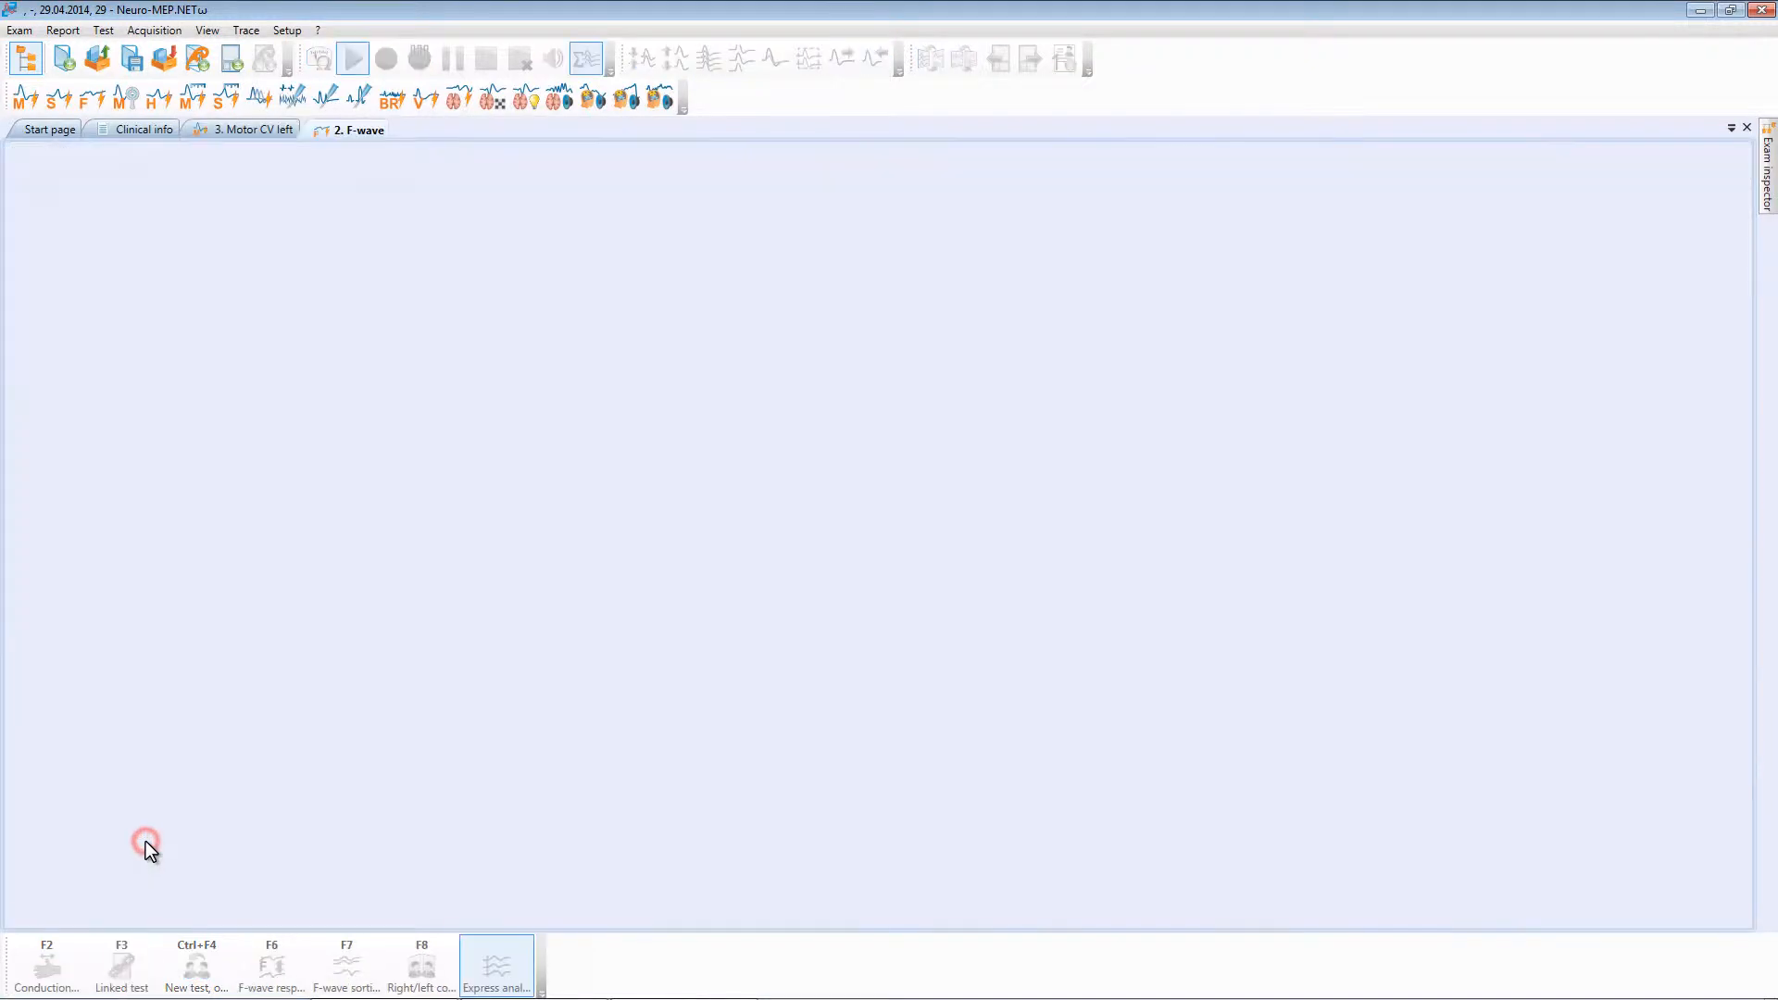
left_click(353, 58)
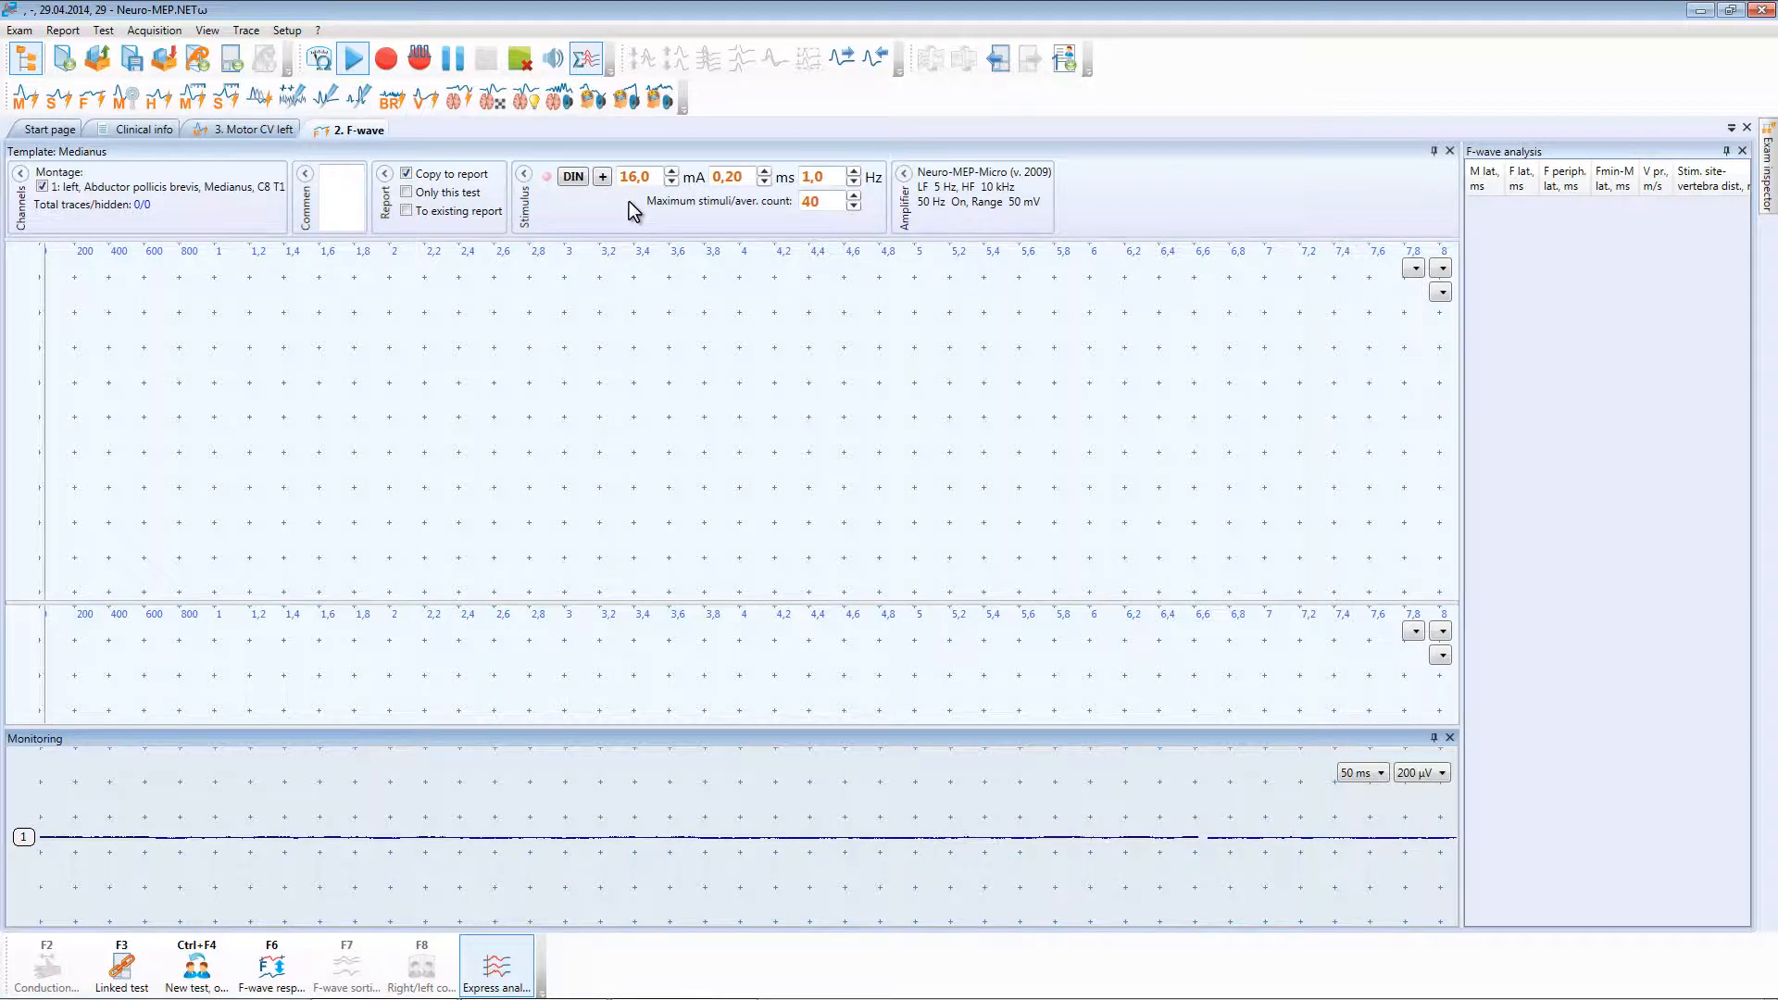
mouse_move(97, 875)
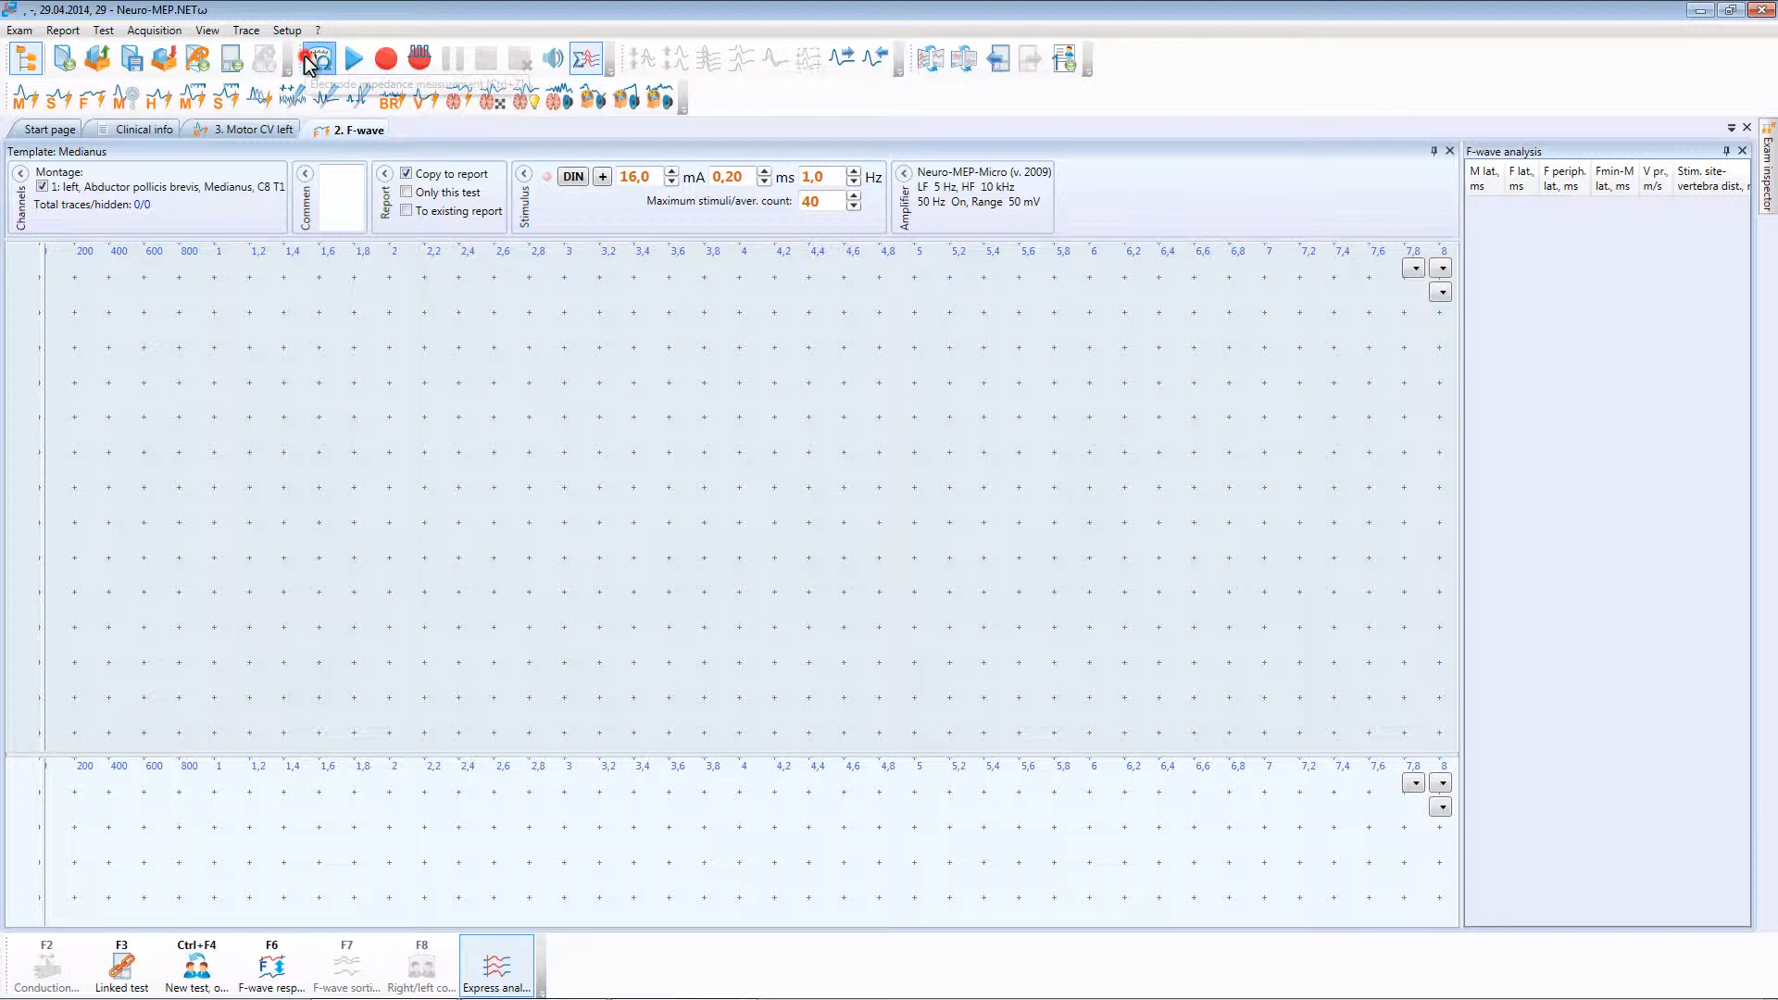
left_click(317, 58)
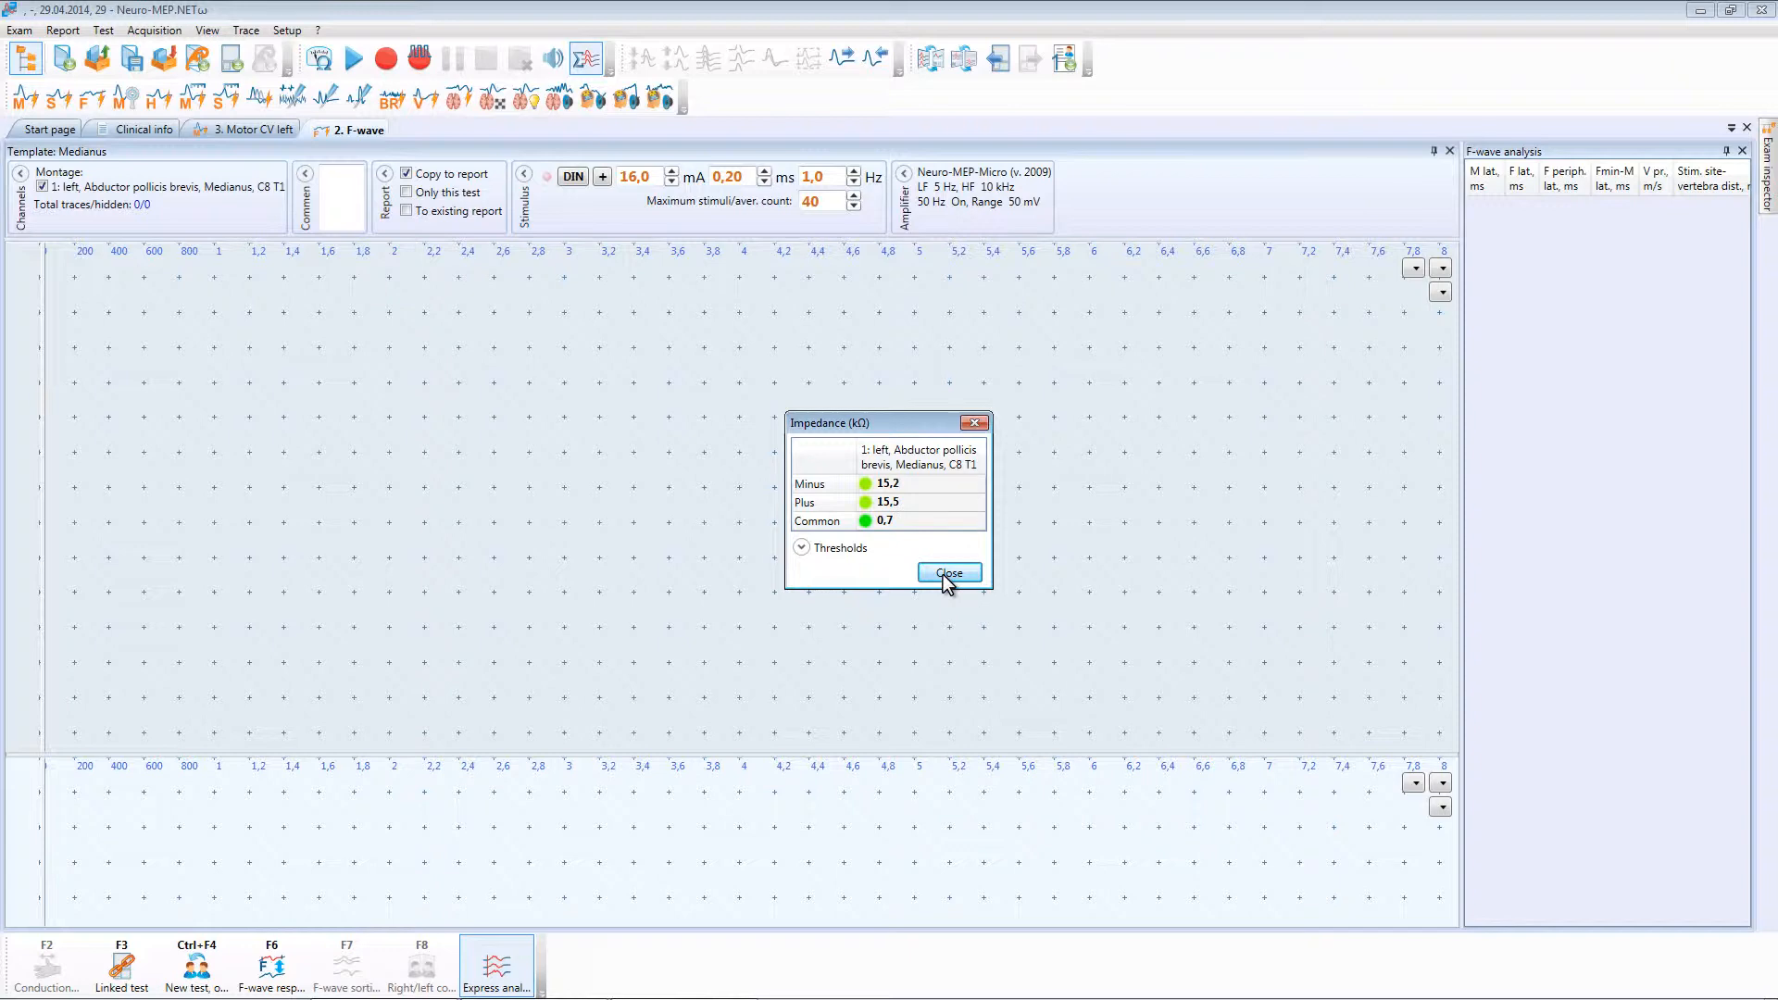
left_click(948, 572)
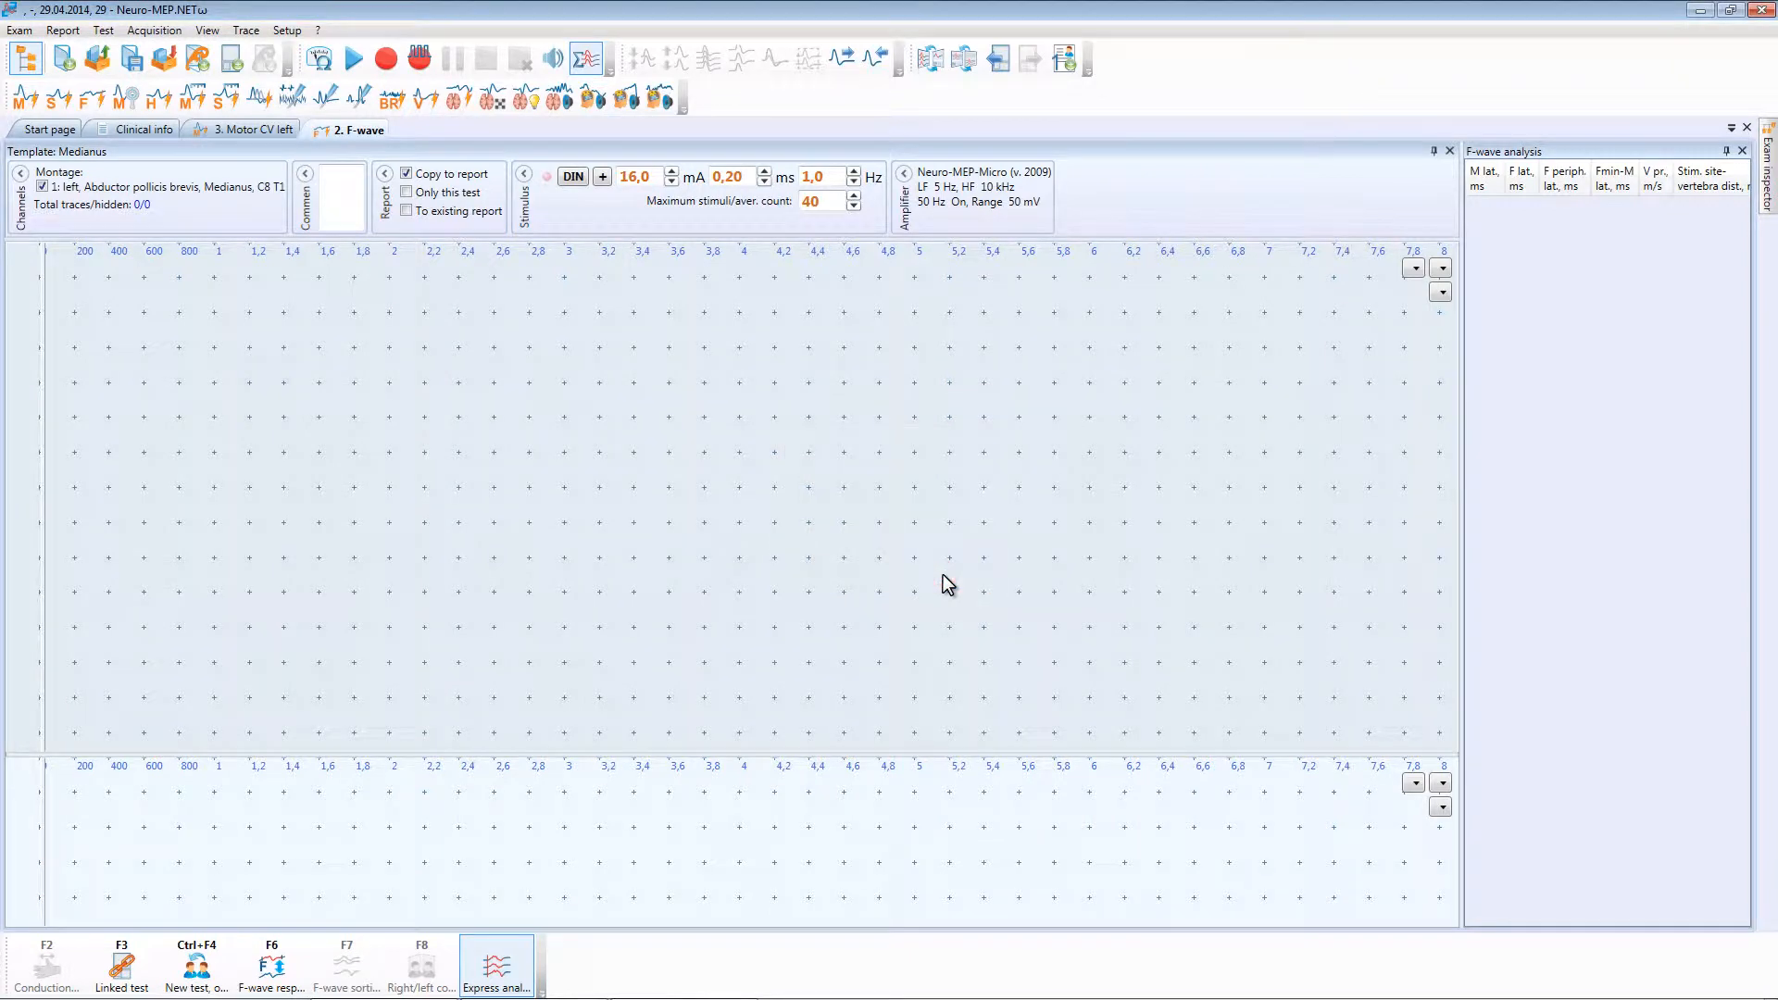
left_click(602, 177)
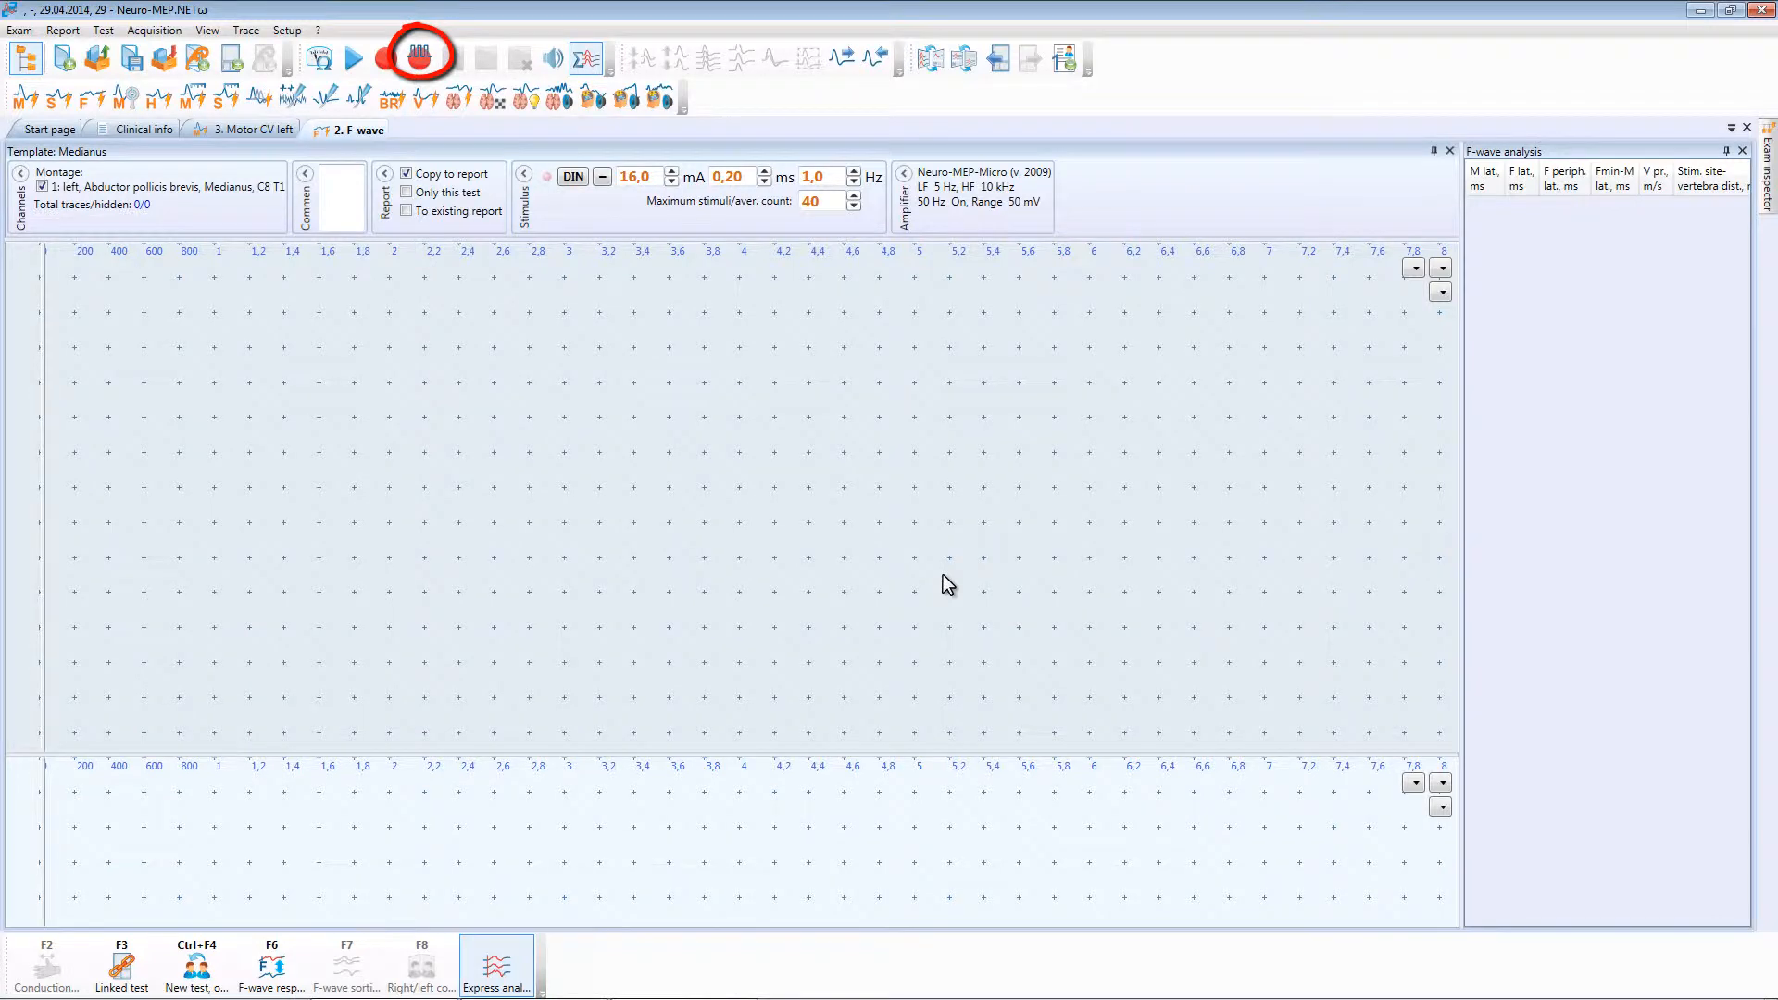
Start stimulation and record 40 left median nerve F-wave responses.
left_click(417, 58)
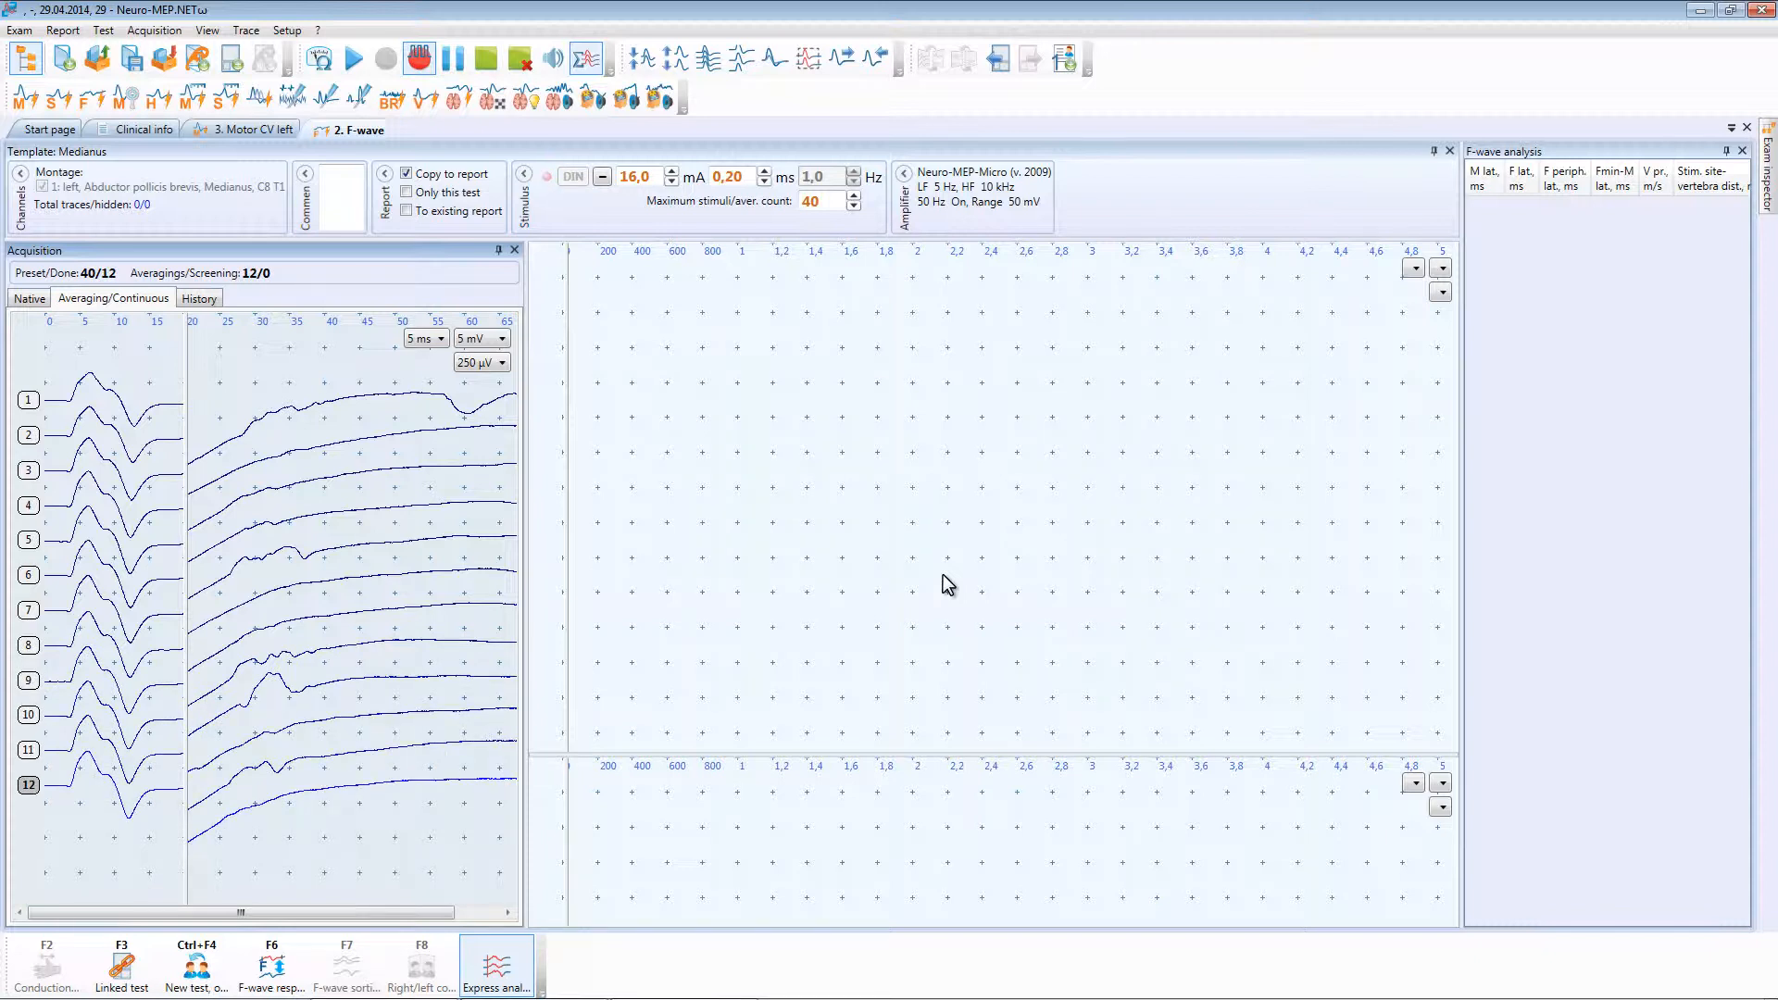
left_click(549, 176)
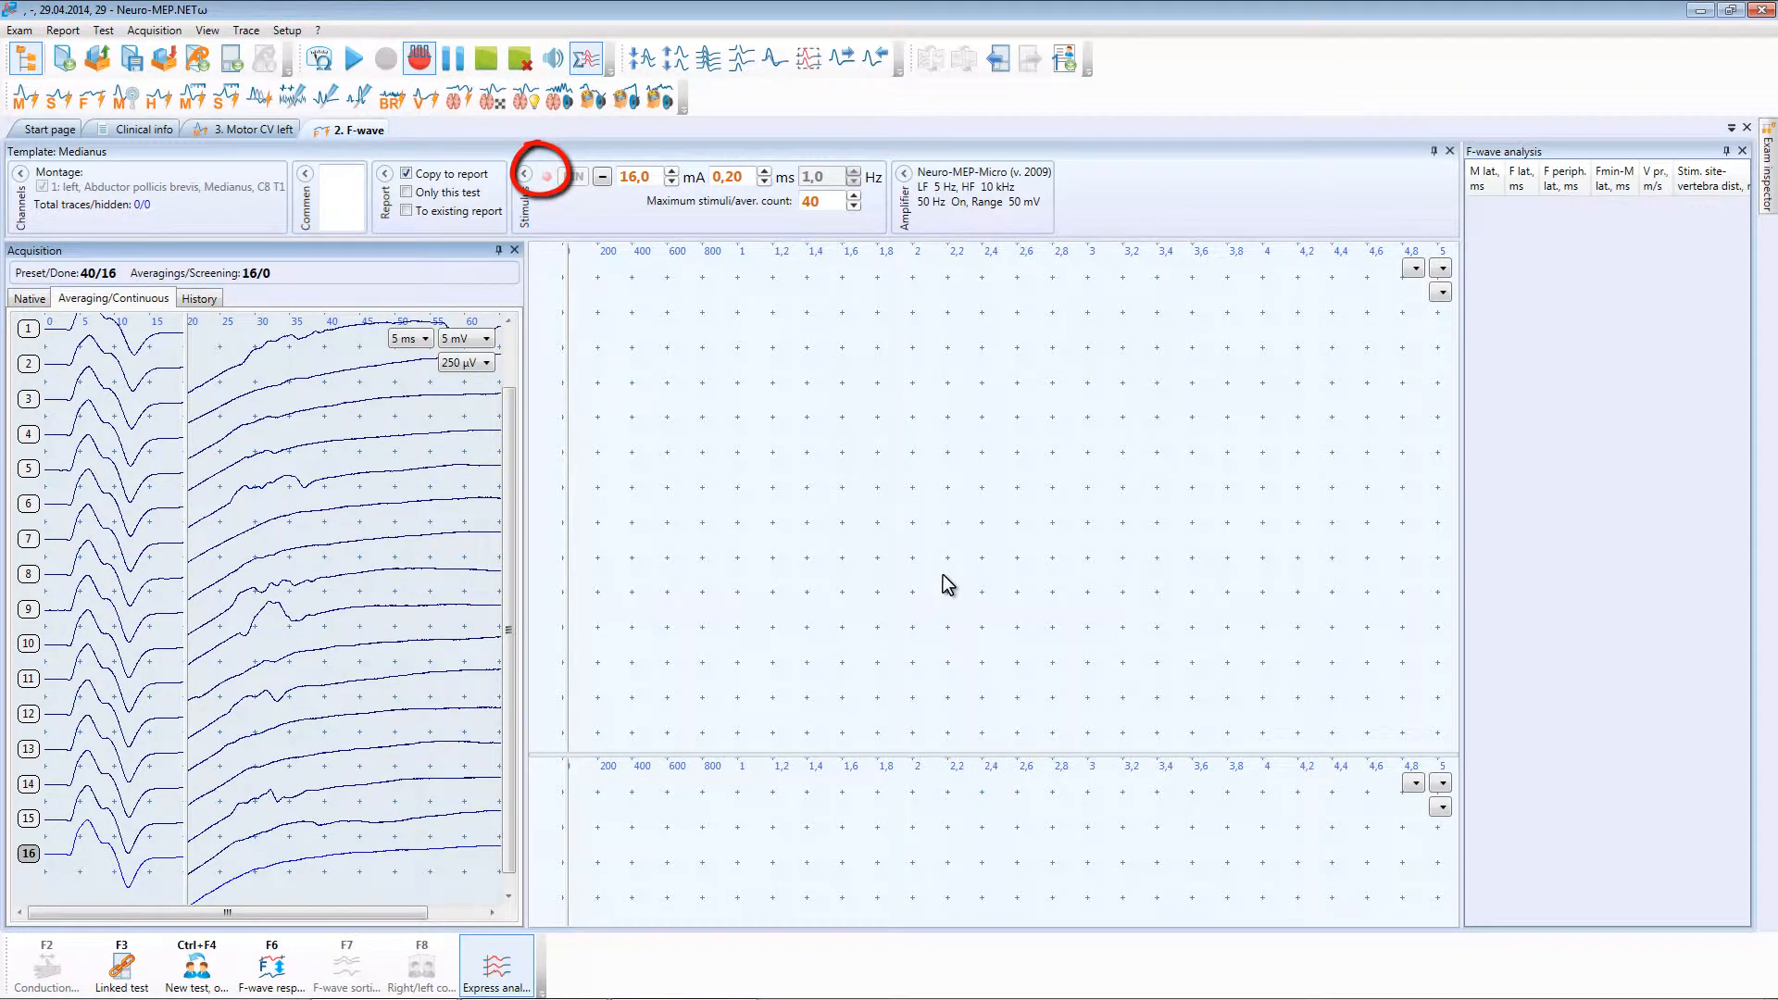
left_click(549, 176)
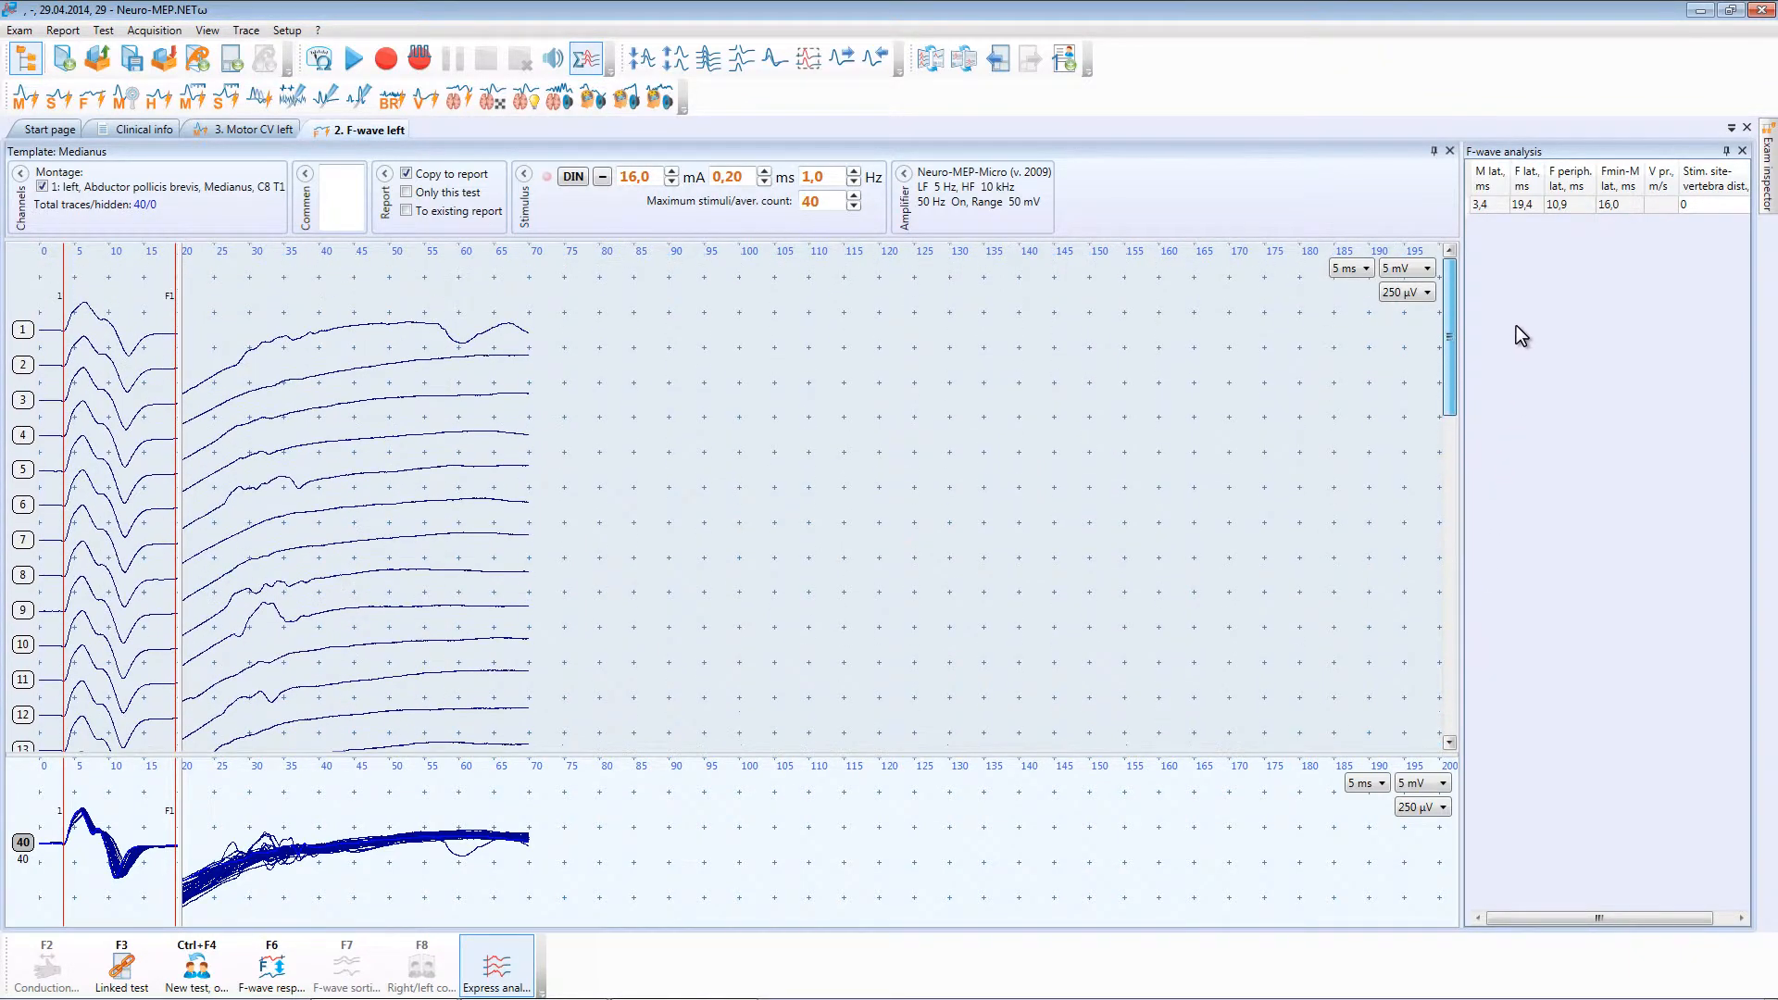
scroll("down", 3)
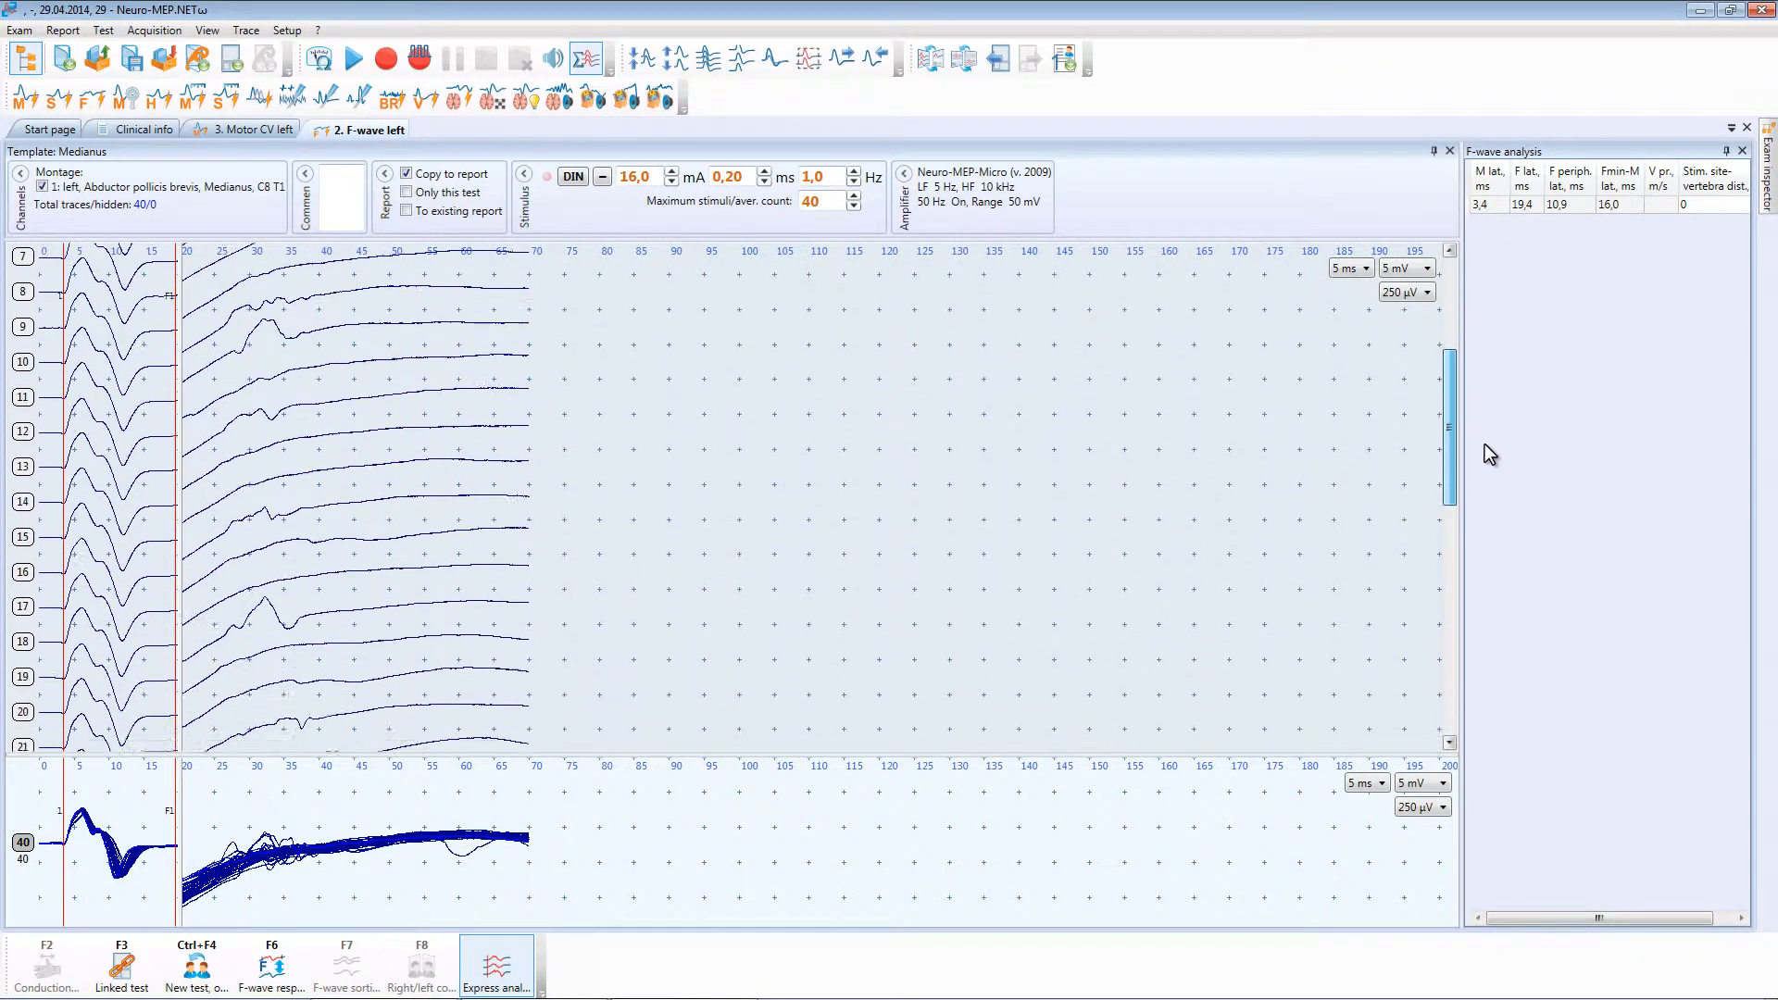
scroll("down", 3)
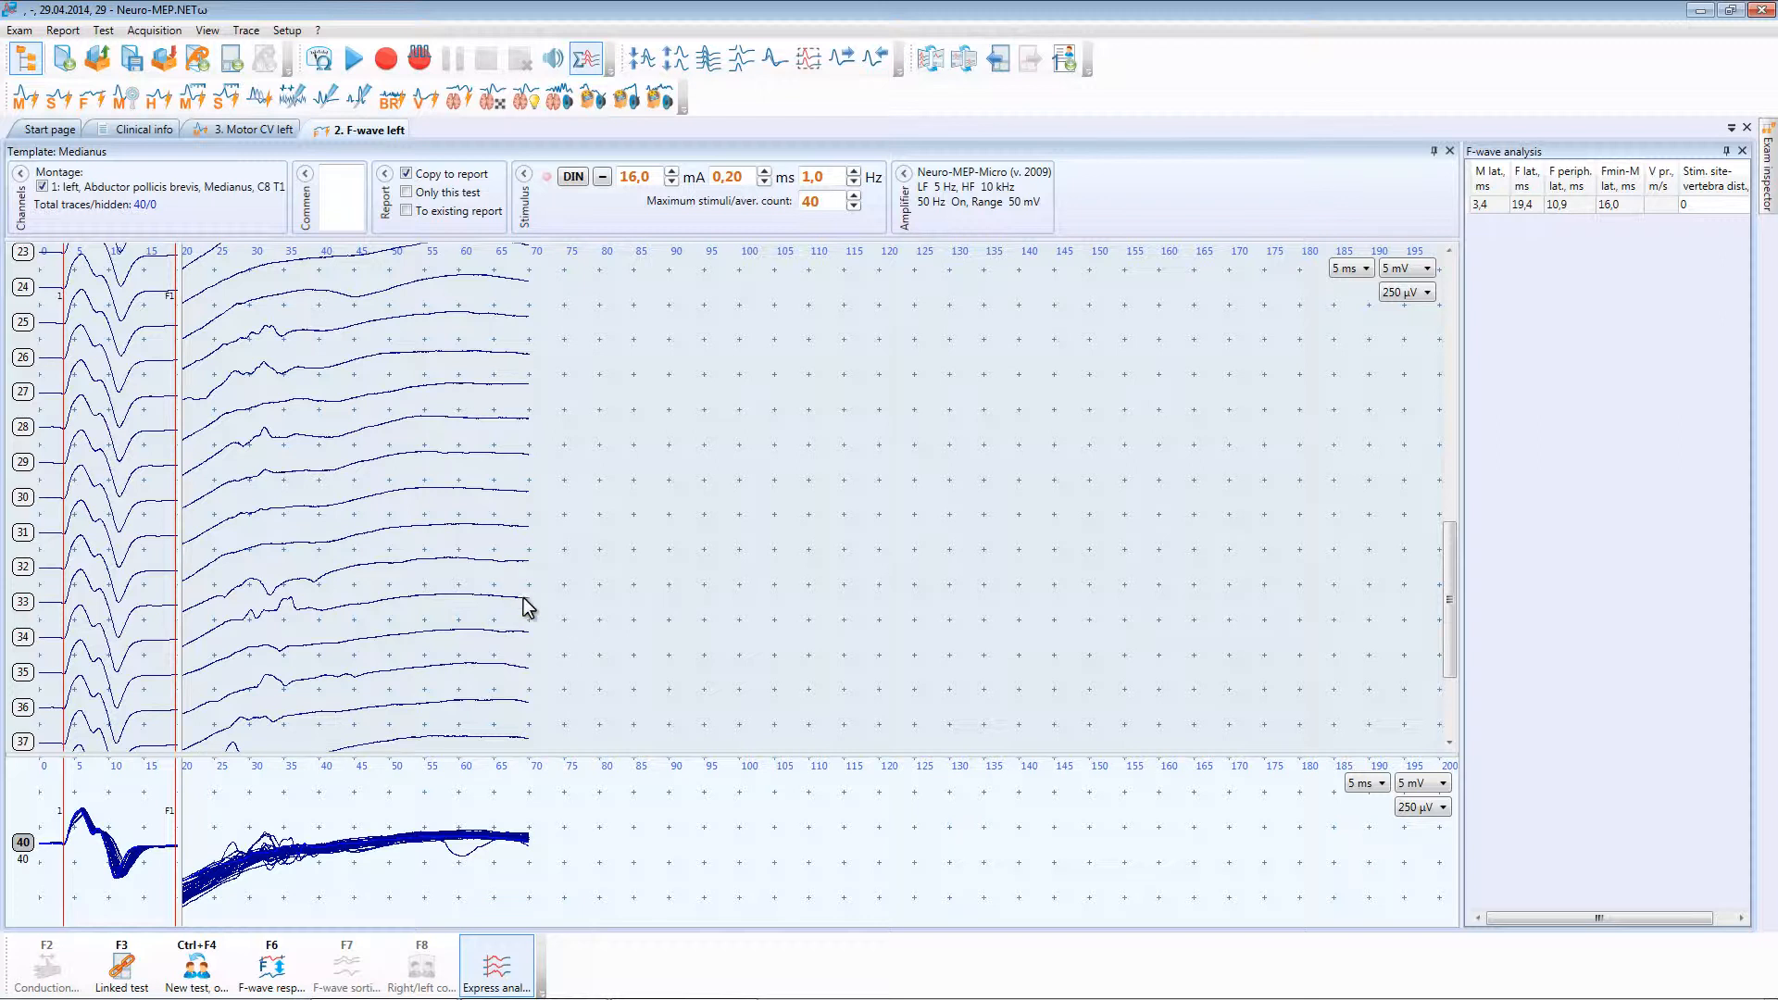
mouse_move(596, 984)
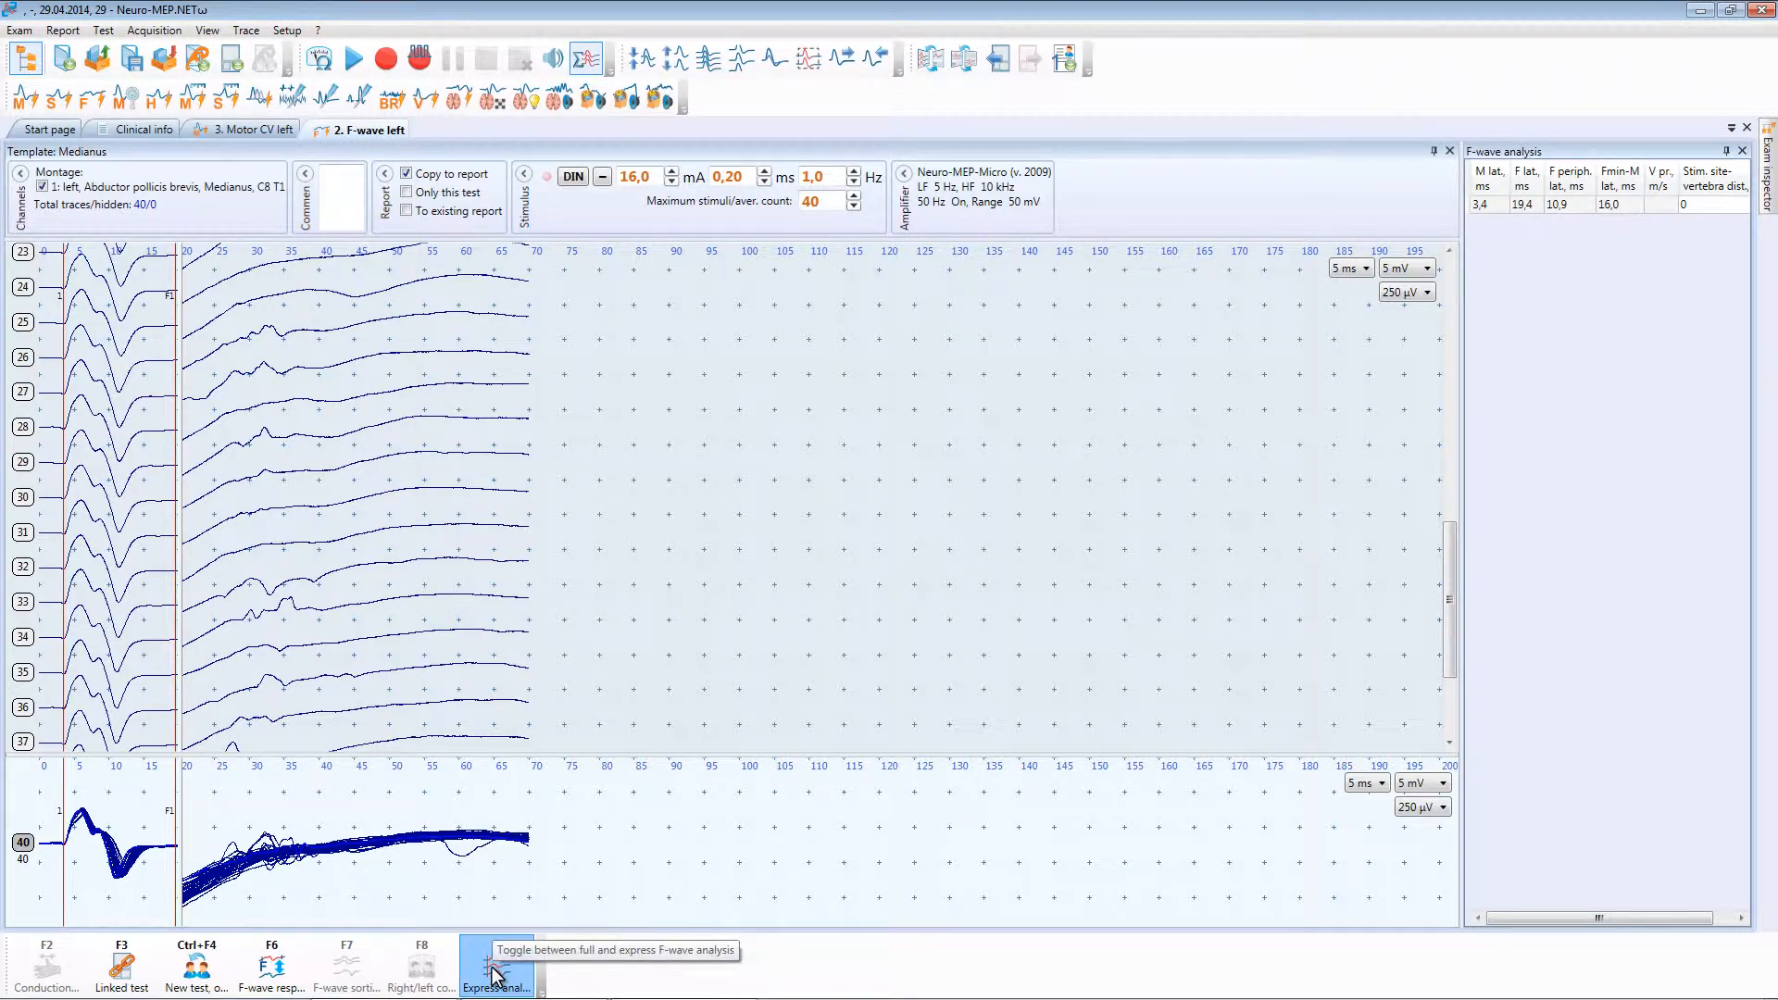
left_click(496, 978)
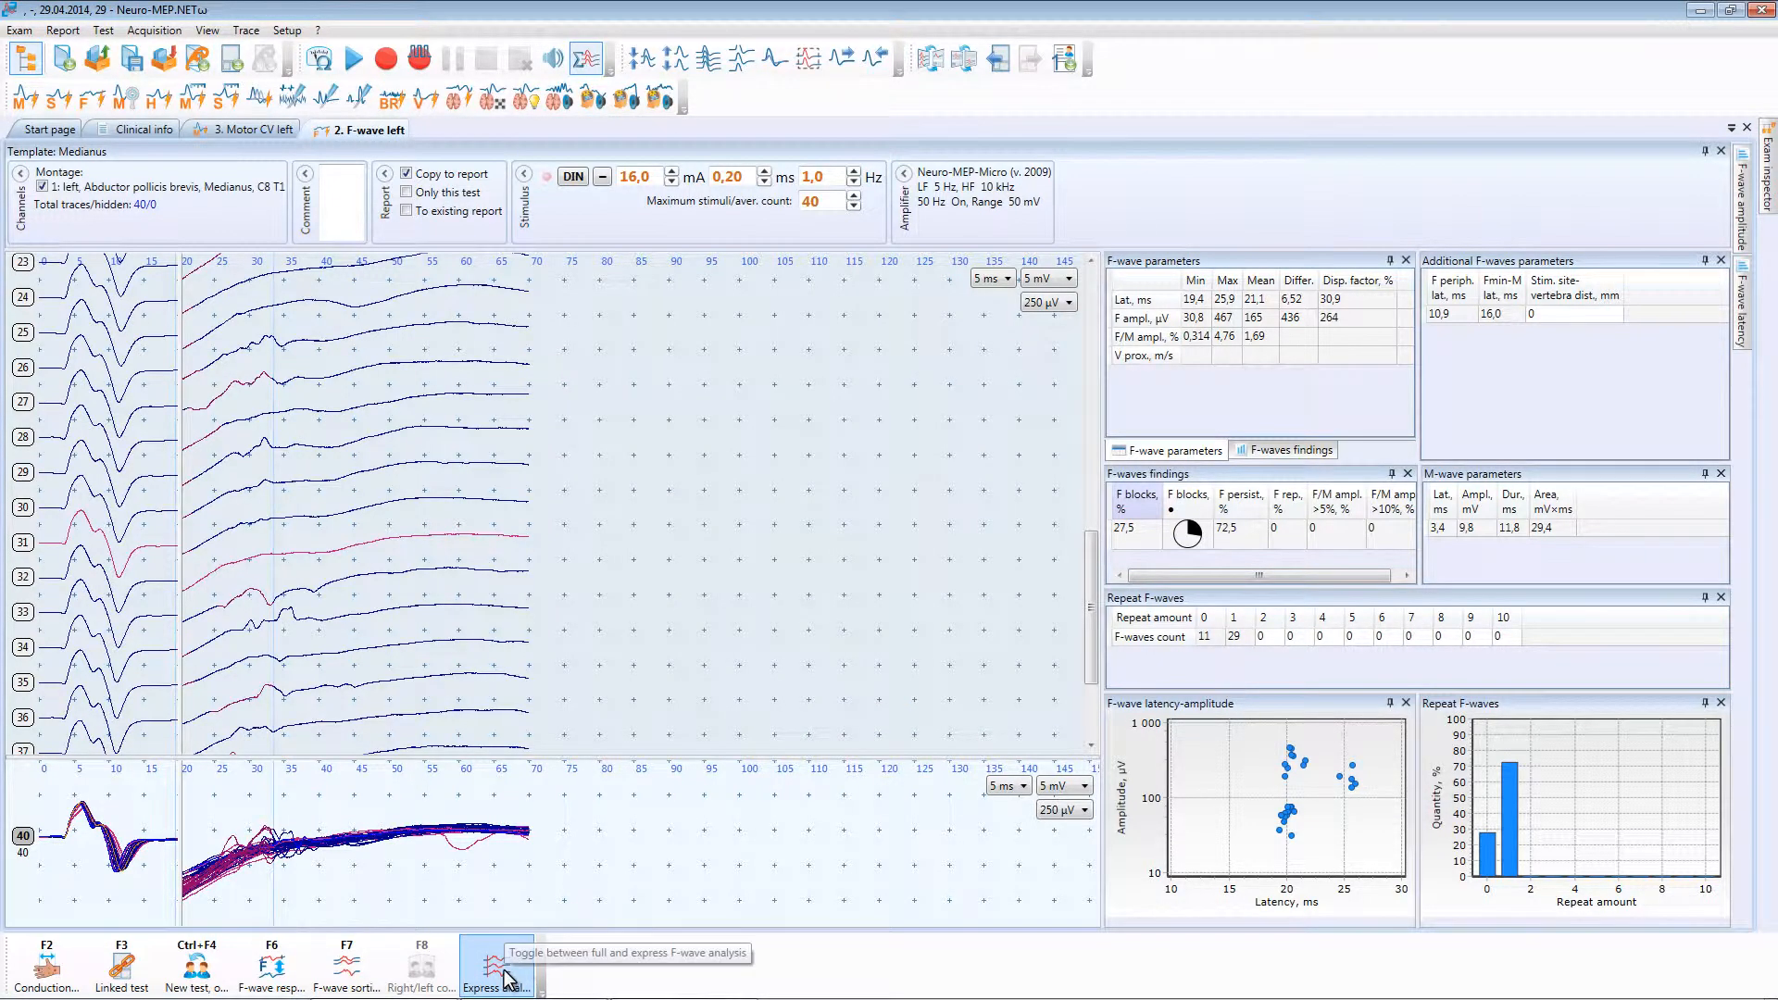
left_click(495, 967)
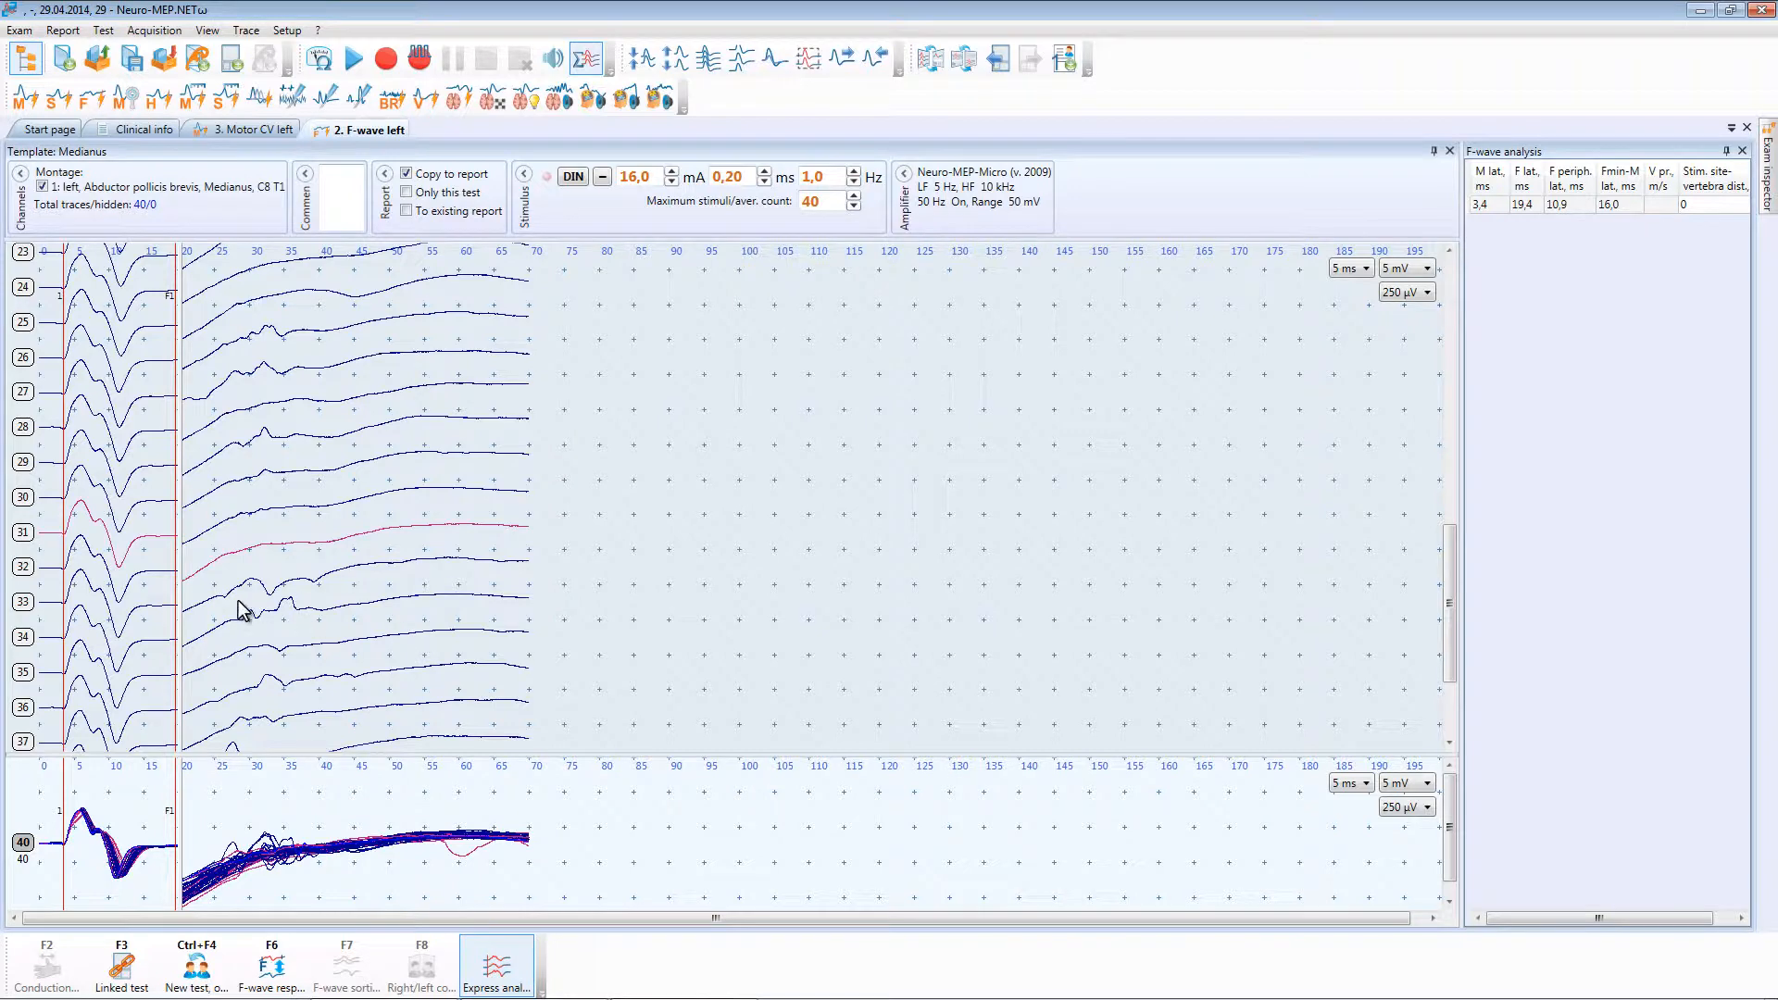
mouse_move(177, 621)
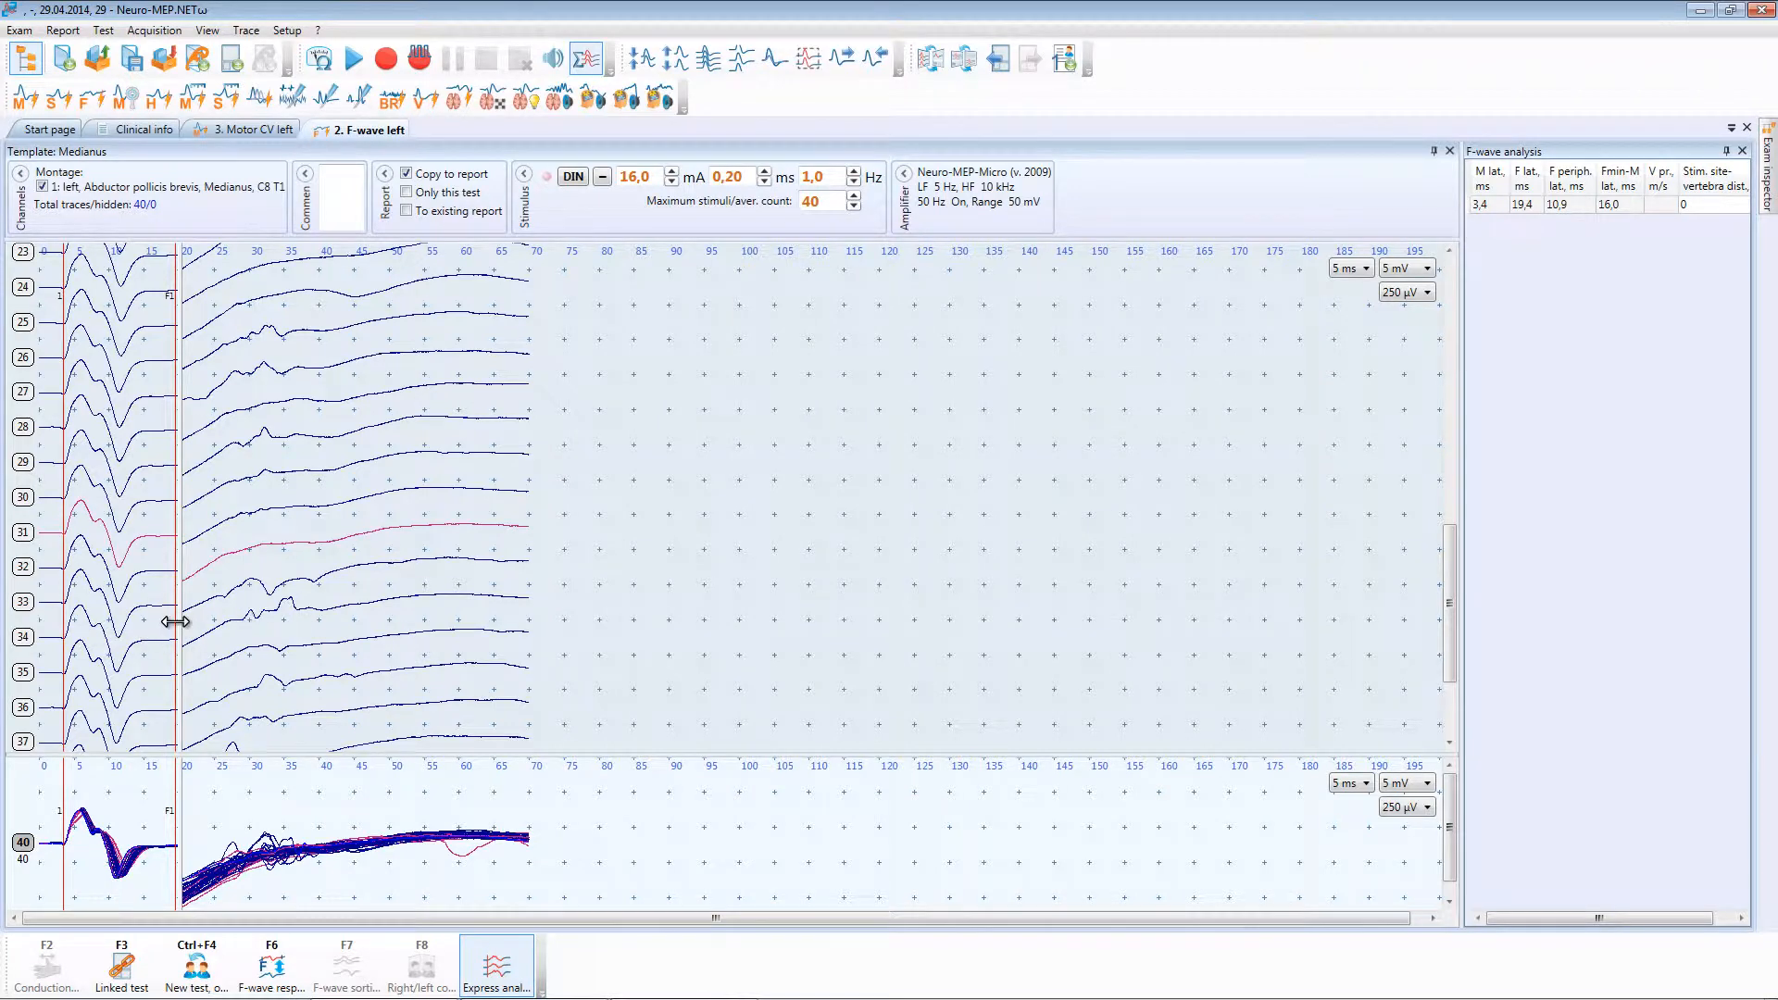
Drag the F1 latency marker right to about 25,9 ms.
left_click_drag(170, 620, 216, 620)
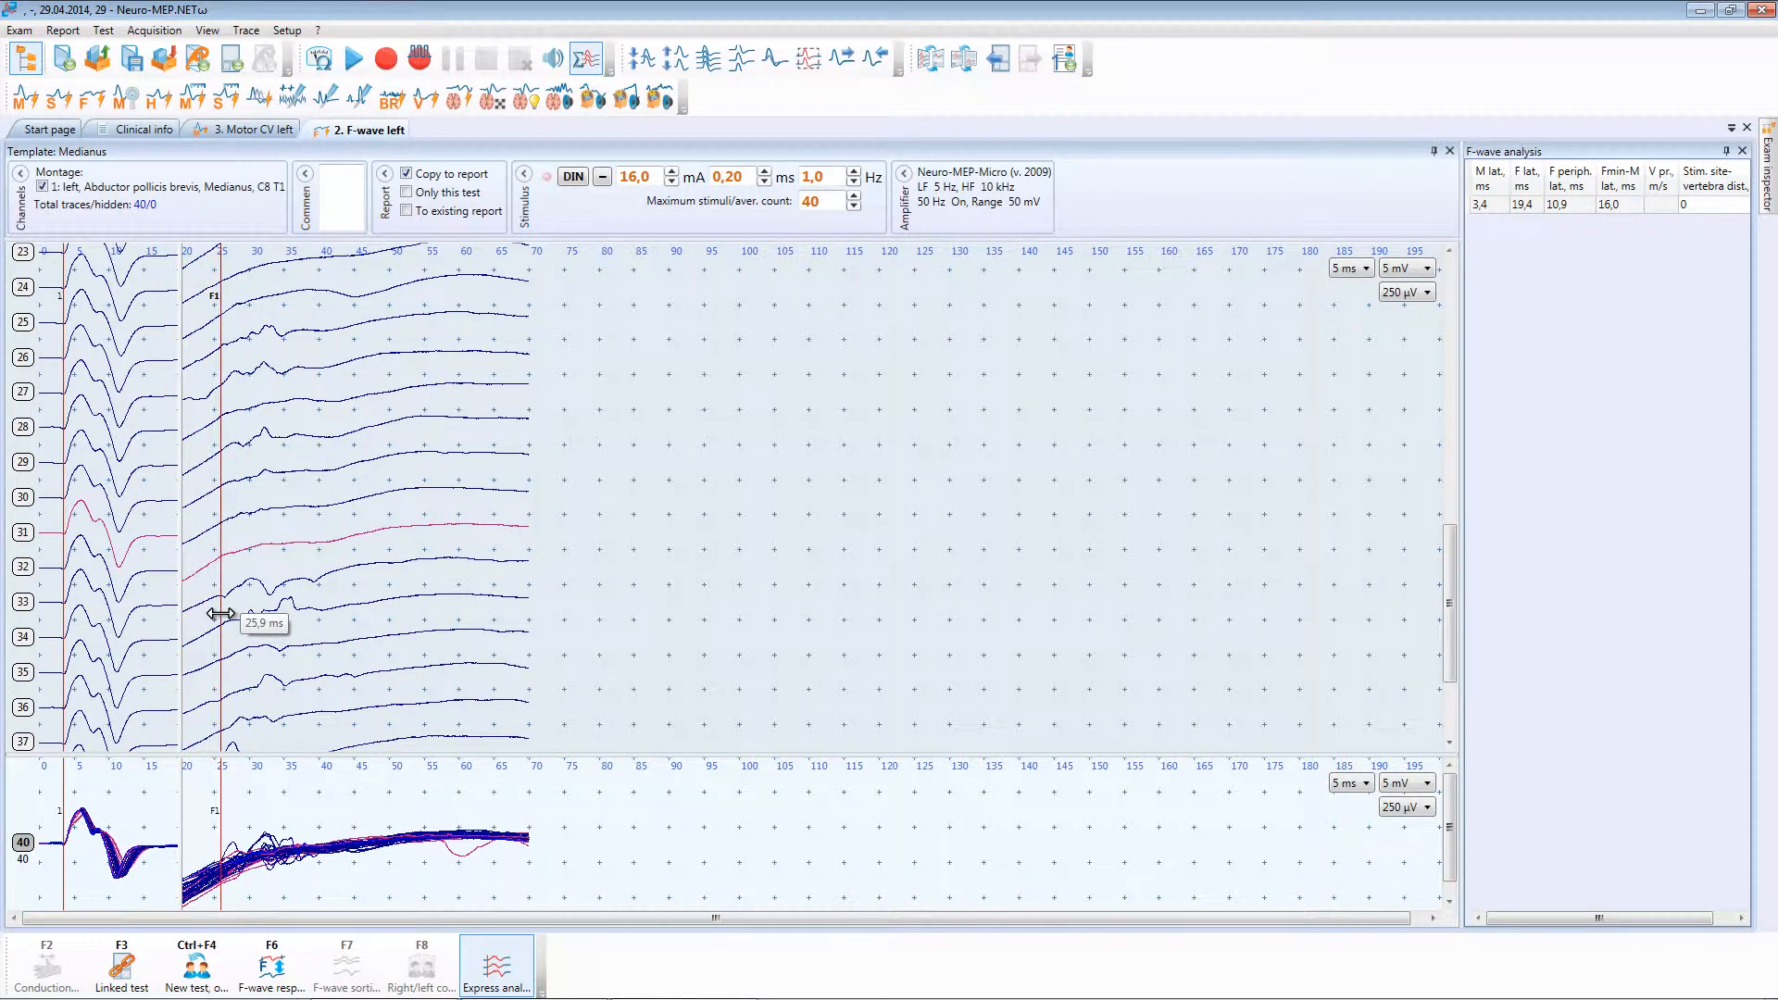